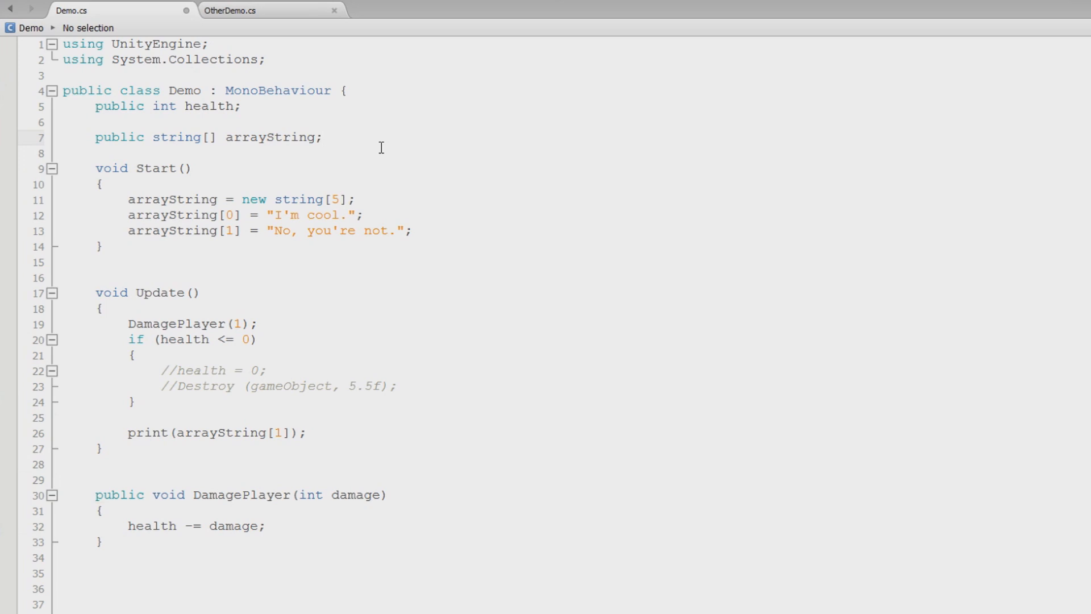
Step: Add blank lines inside Start() after the arrayString[1] assignment
left_click(305, 200)
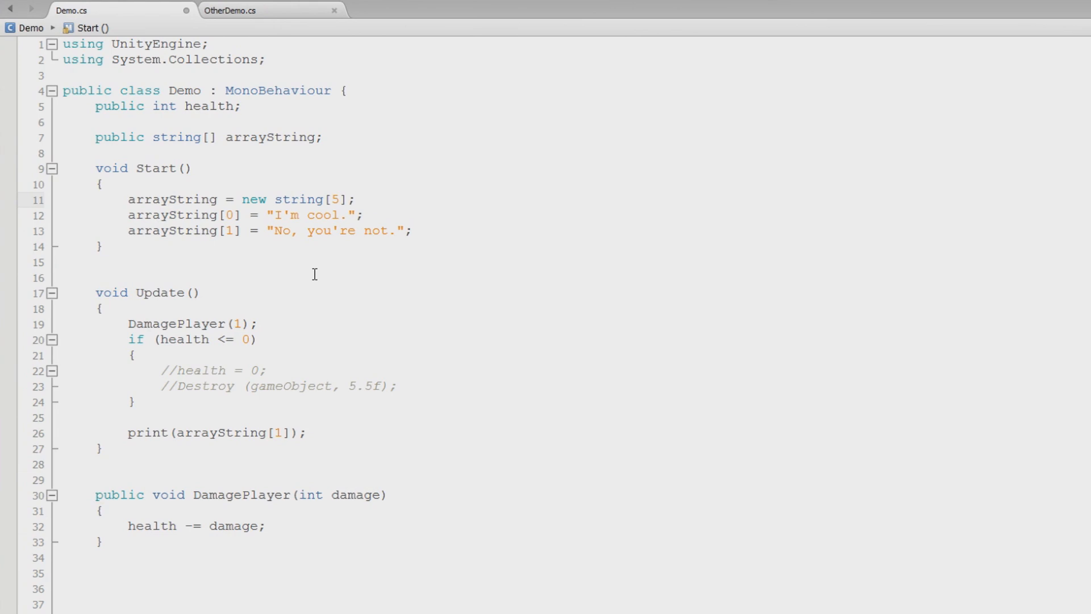
left_click(356, 200)
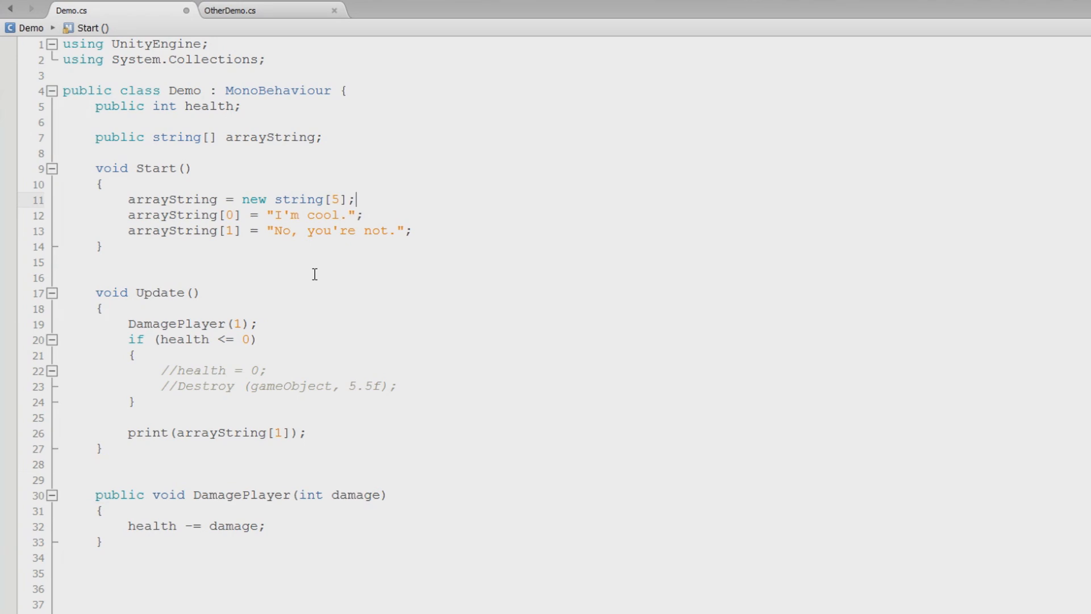
left_click(101, 184)
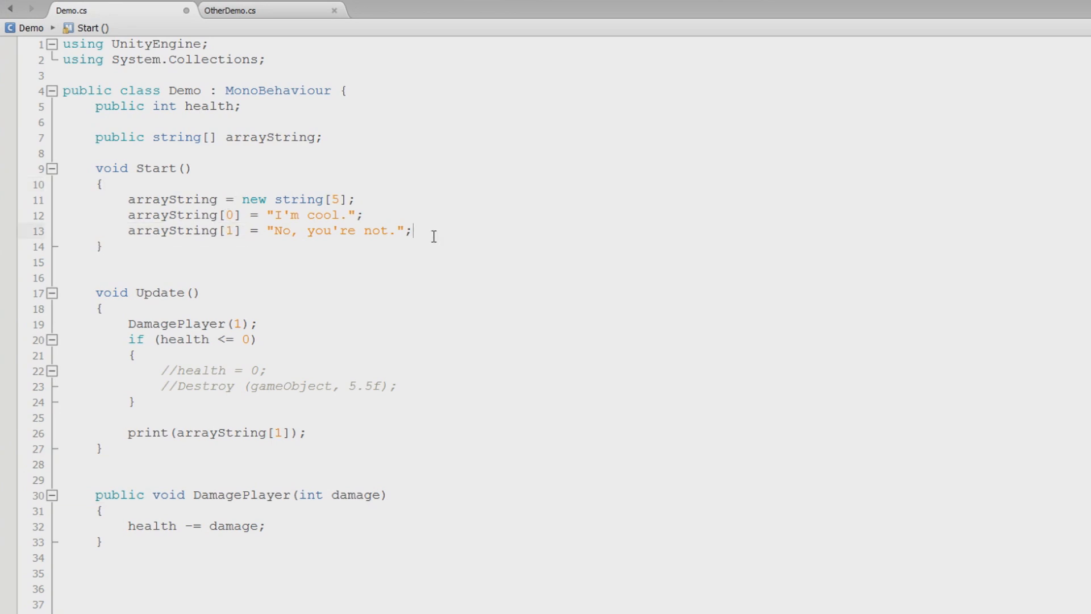
left_click(103, 308)
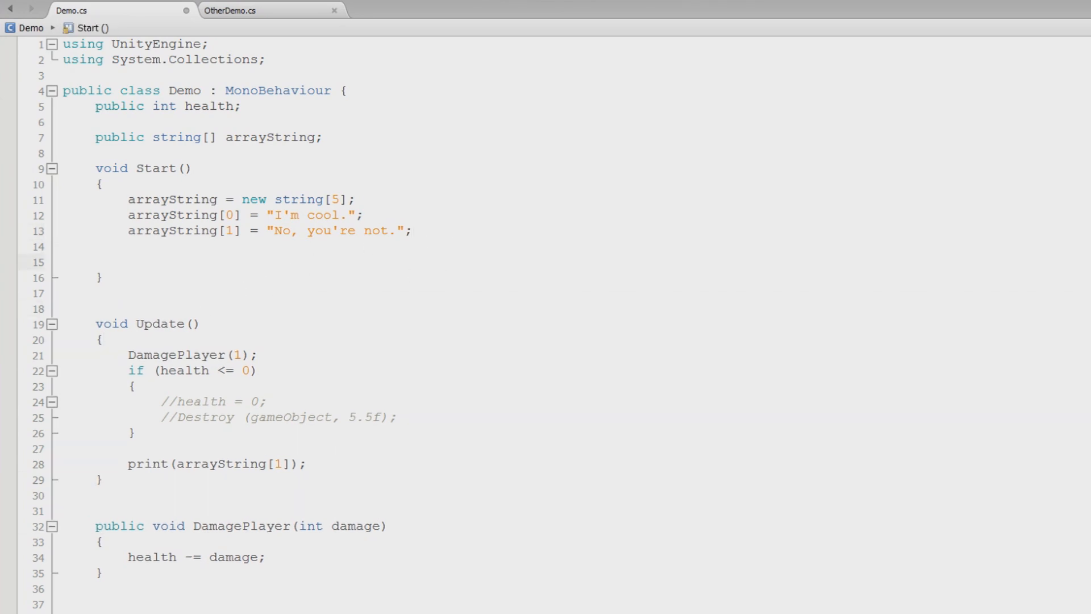
Step: Write a for loop skeleton whose header so far reads for (int i = 0;)
left_click(128, 262)
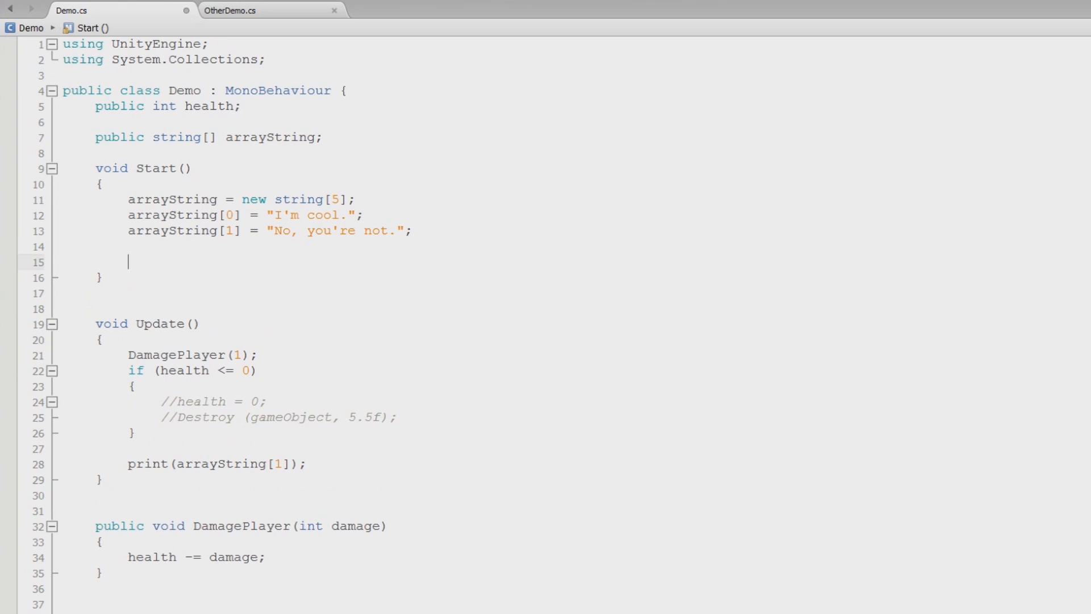
type("for")
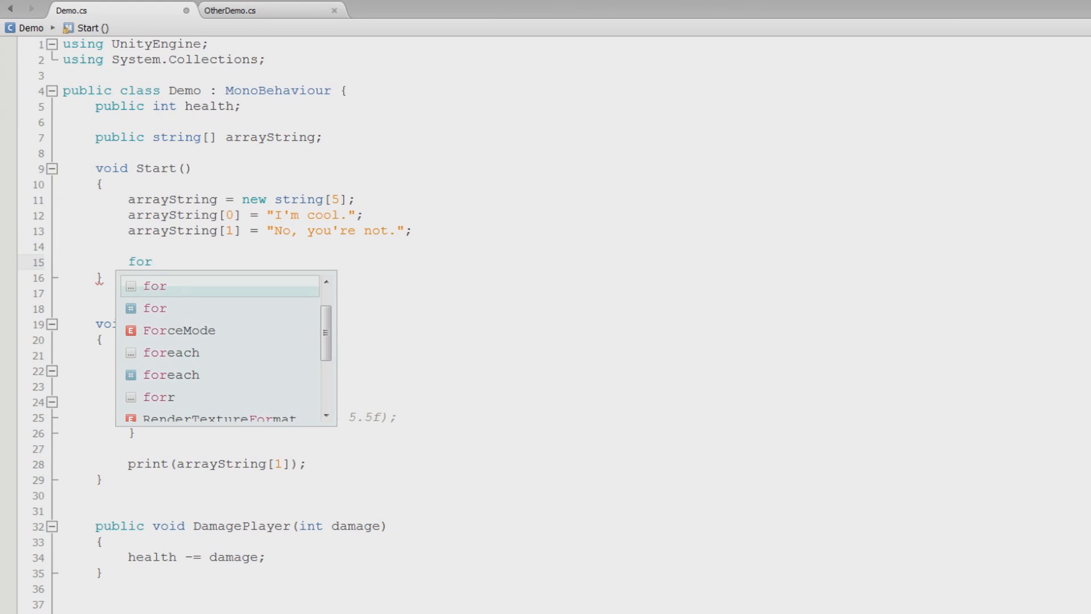
left_click(151, 261)
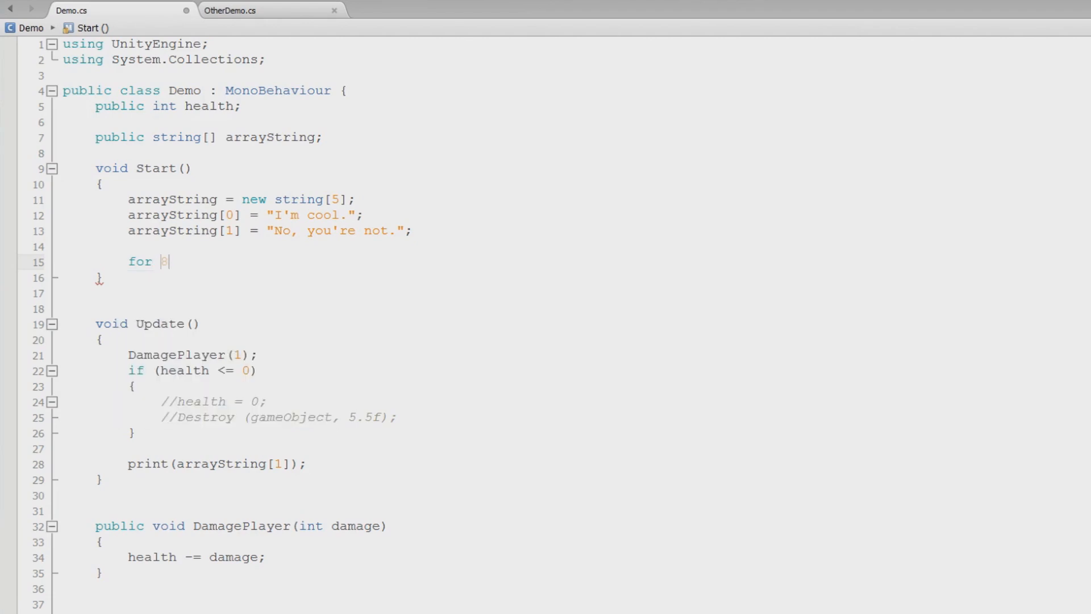
type("(")
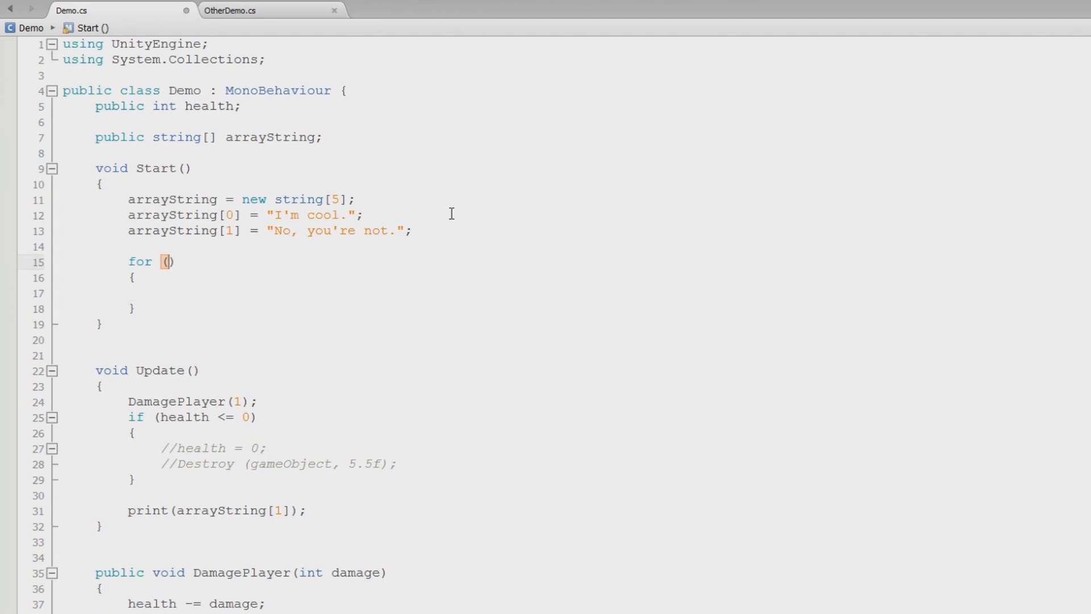
type("int")
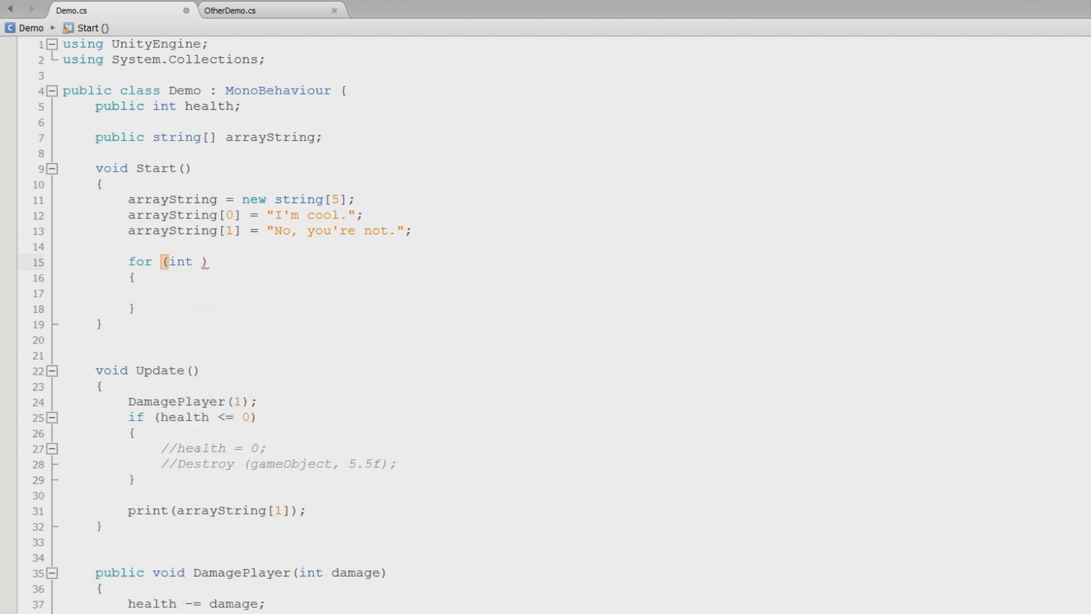
type("o")
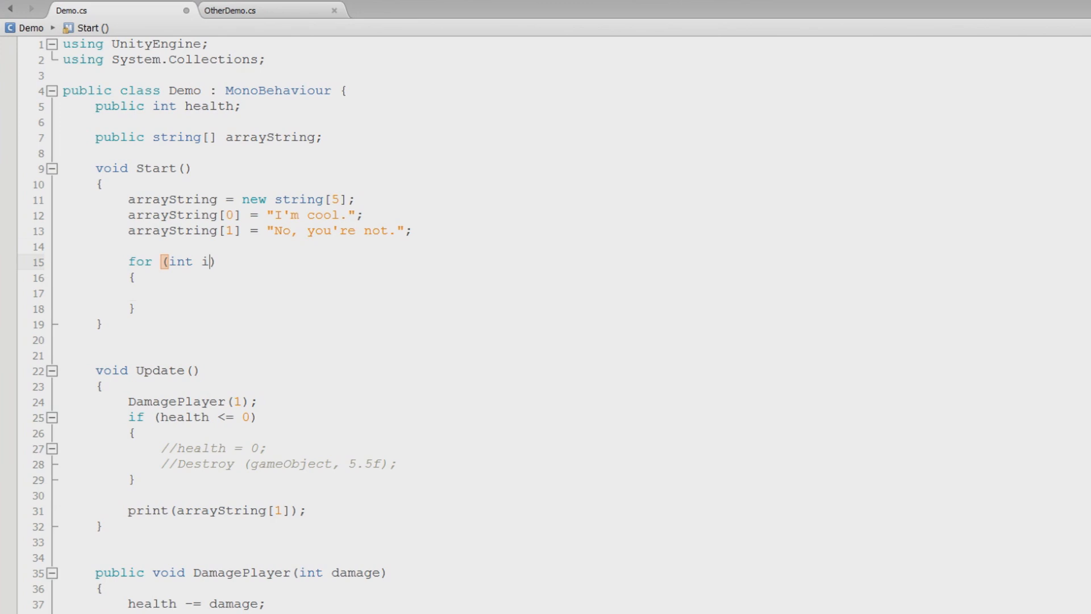
type(";")
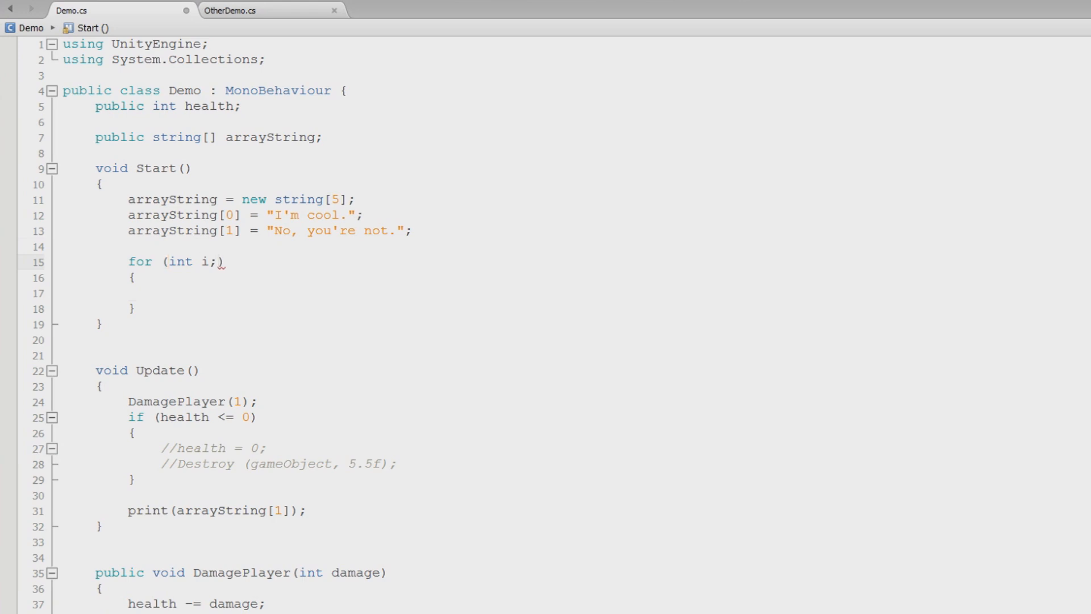
type("= 0")
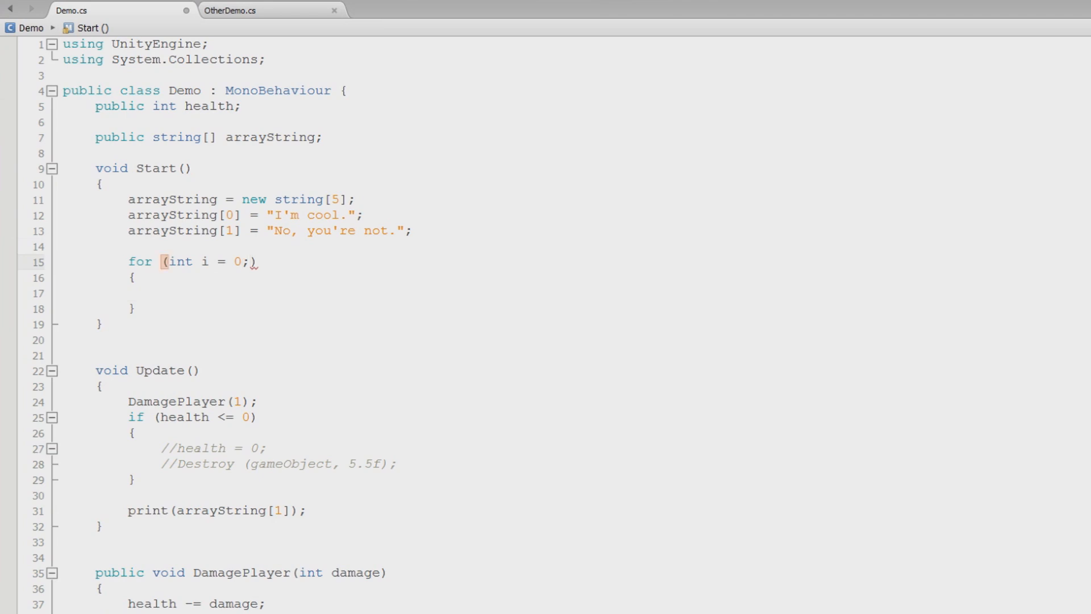
Step: Extend the loop header with the condition i < 5;
left_click(250, 262)
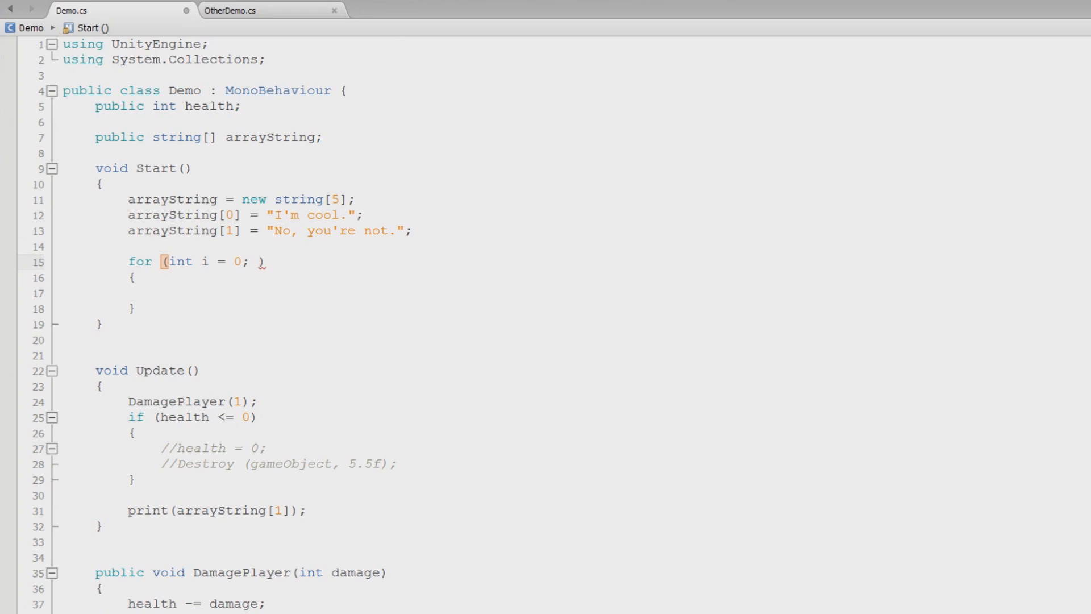
type("i")
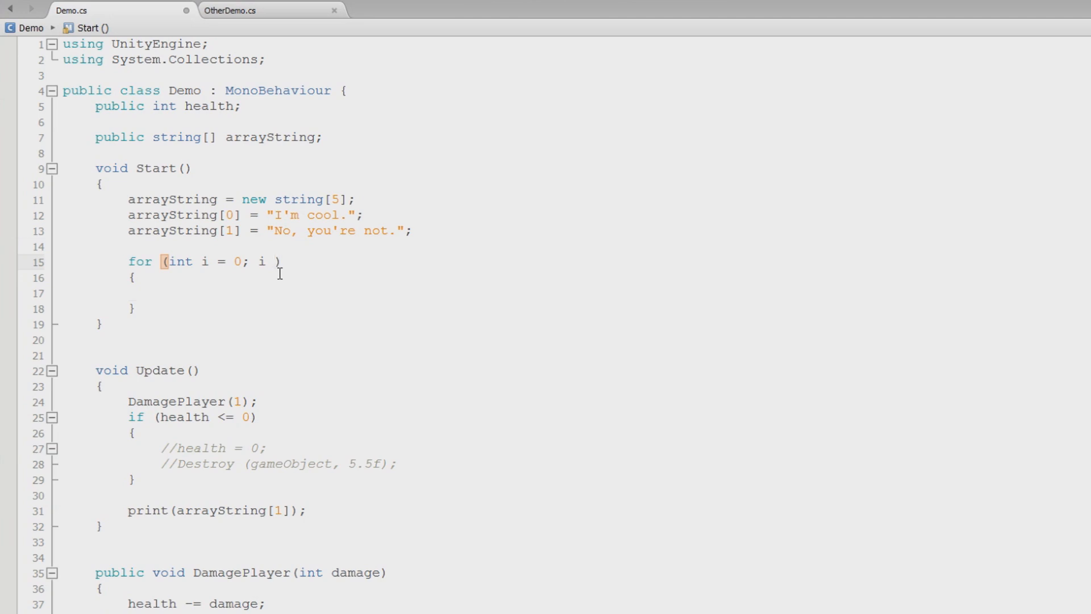
type("<")
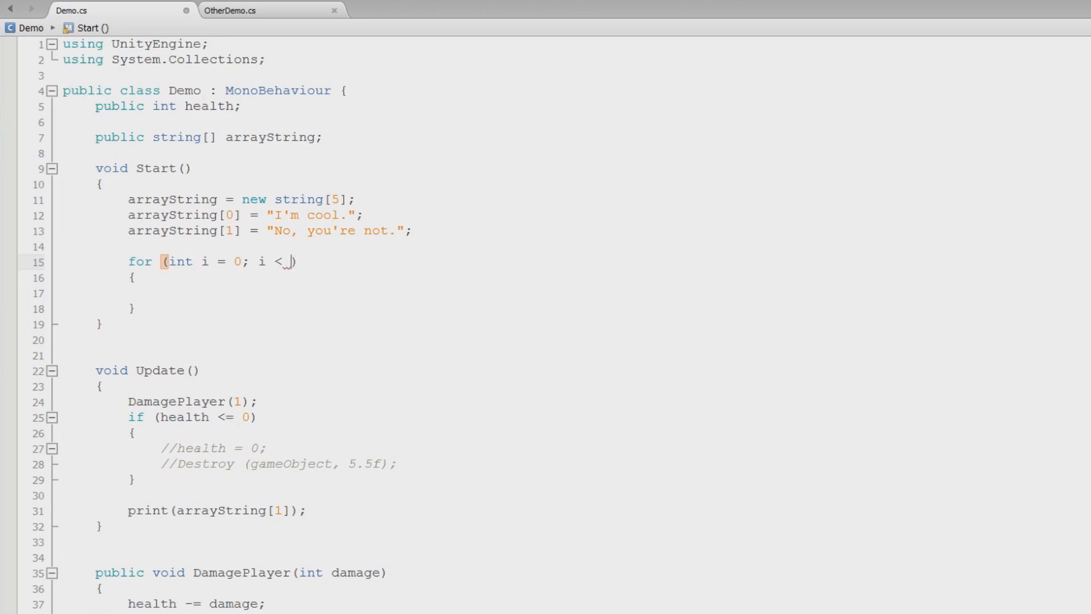
type("5;")
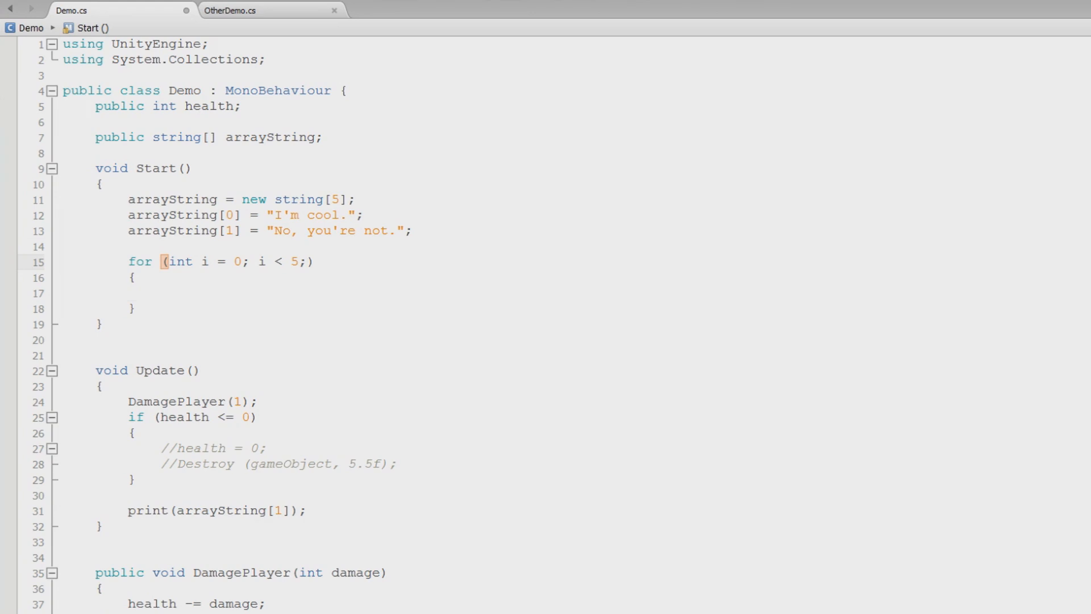
left_click(306, 262)
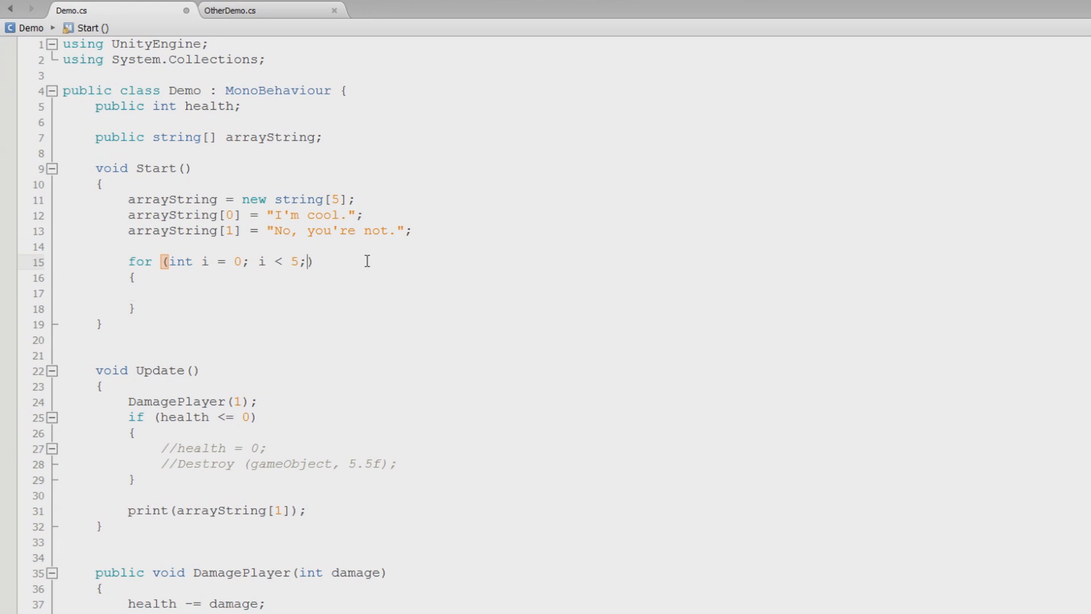
left_click_drag(259, 262, 301, 262)
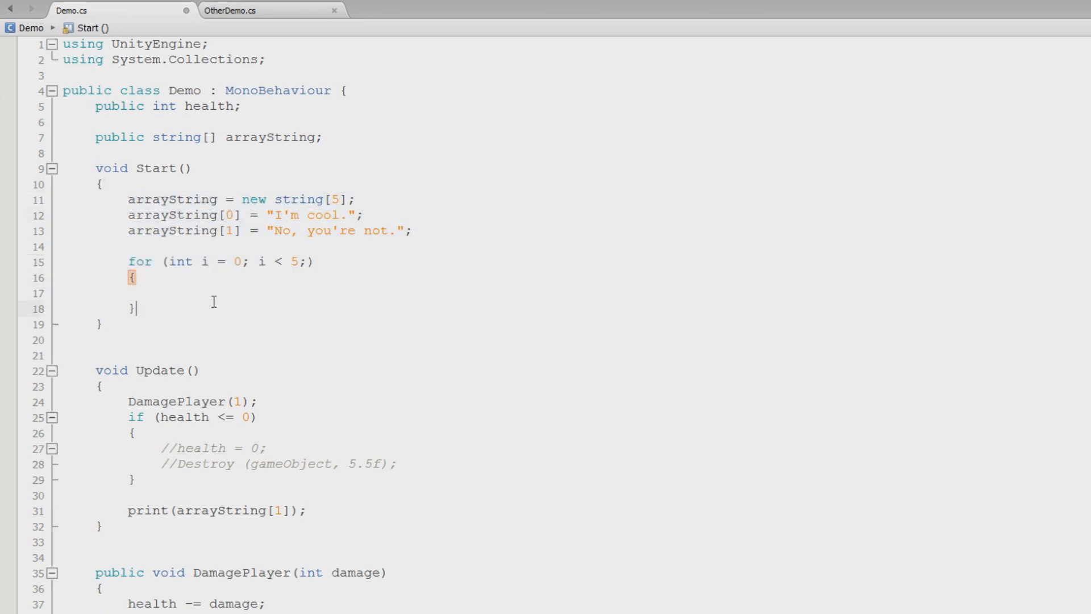
Step: Finish the loop header with the increment i++, reading for (int i = 0; i < 5; i++)
left_click(306, 261)
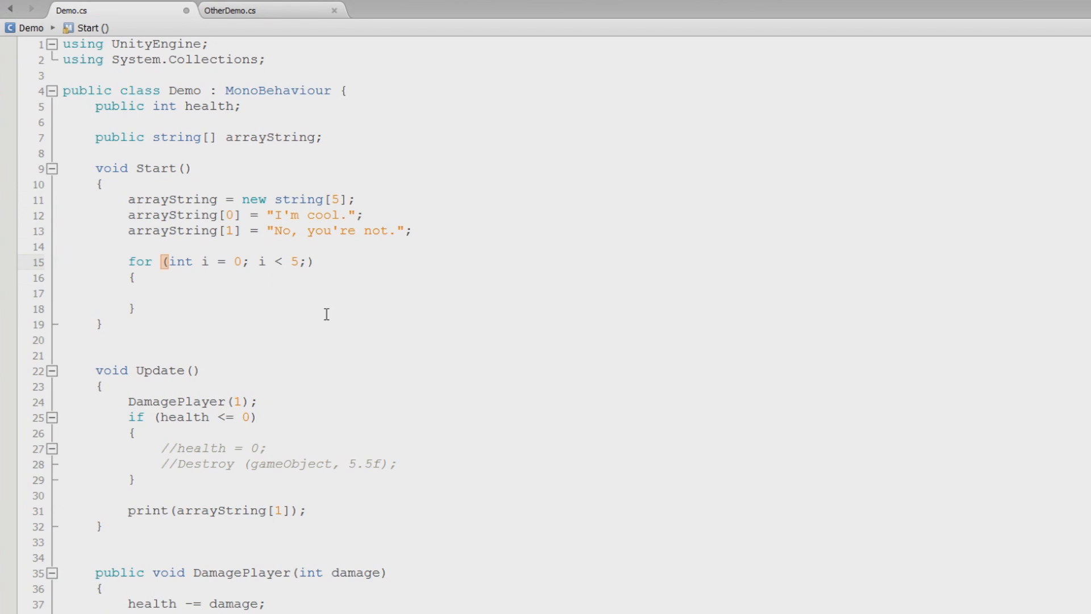
left_click(306, 262)
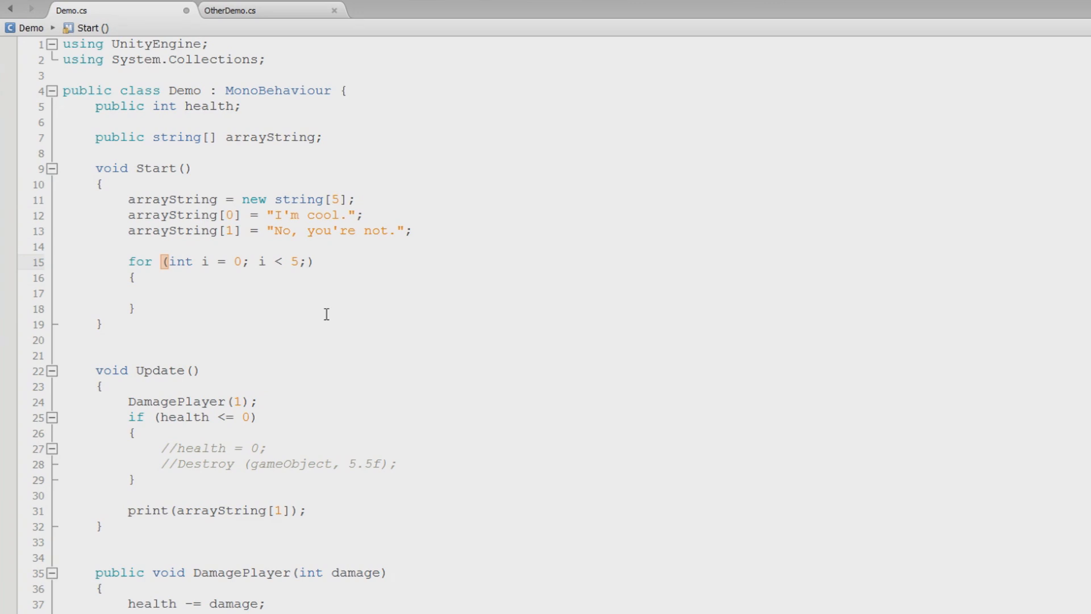
type("i")
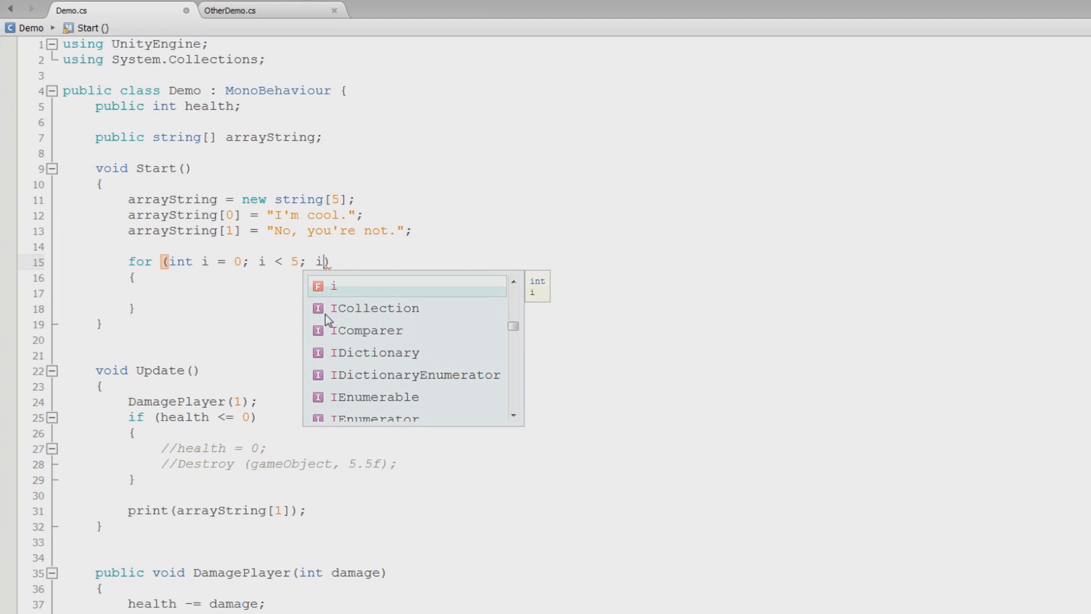
type("++)")
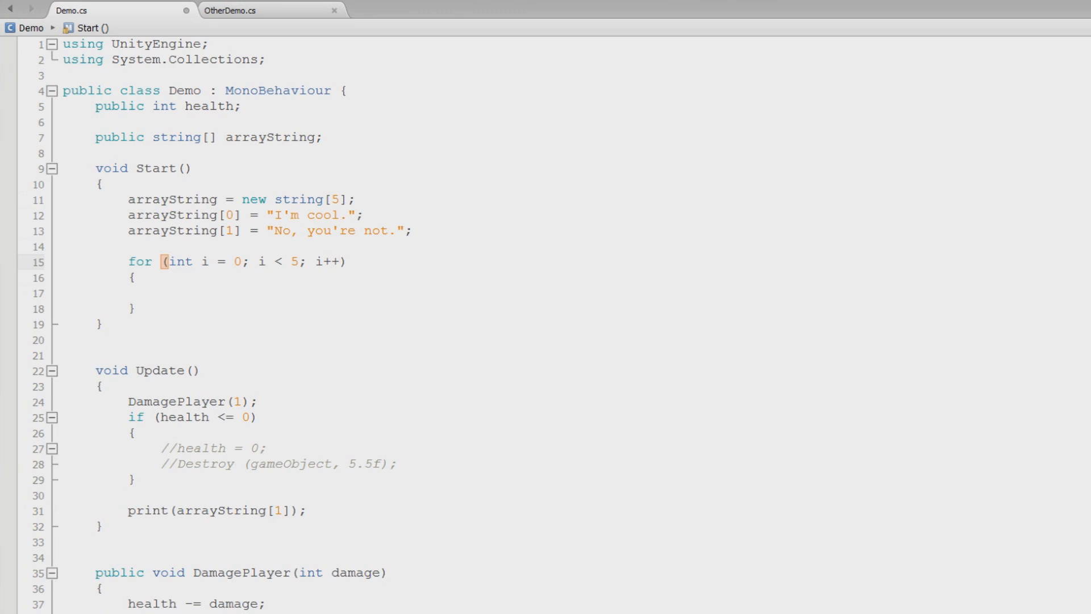
left_click(338, 261)
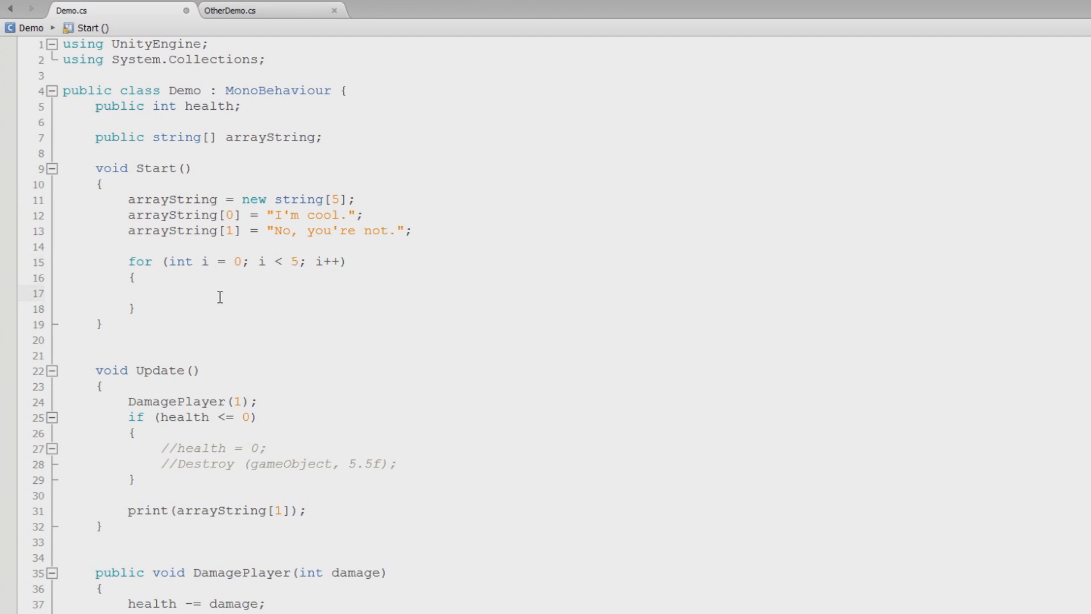
Step: Fill the loop body with print("Hey");
type("print ();")
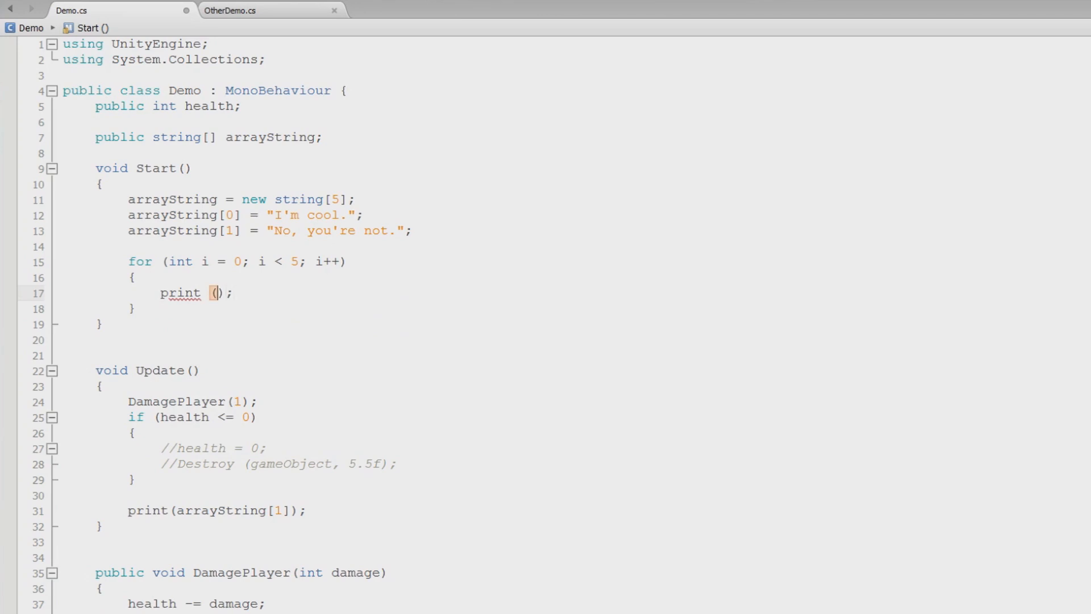
type("\"\"")
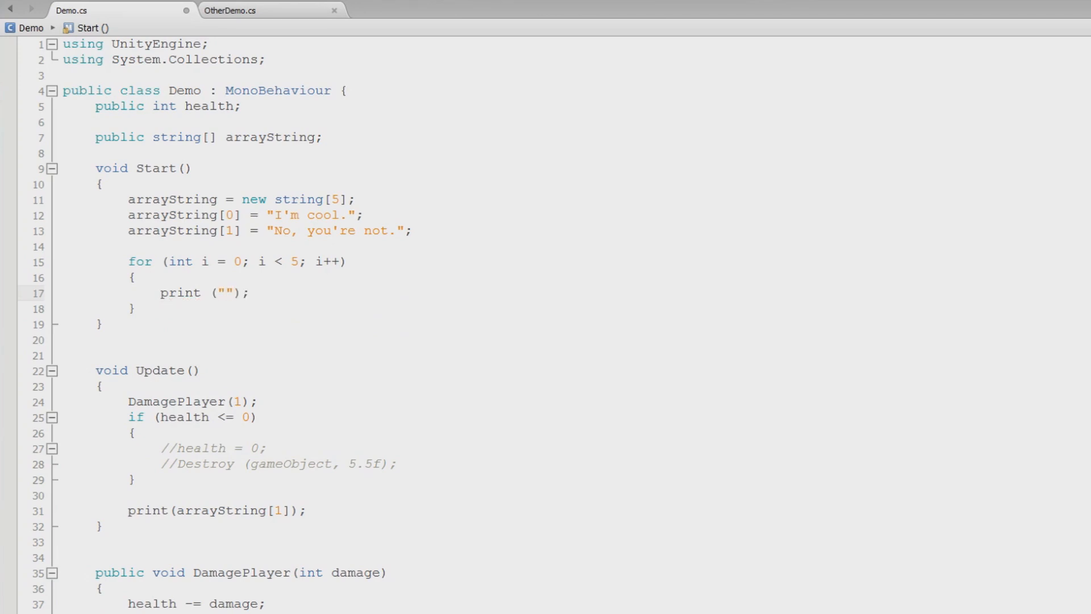
type("Hey")
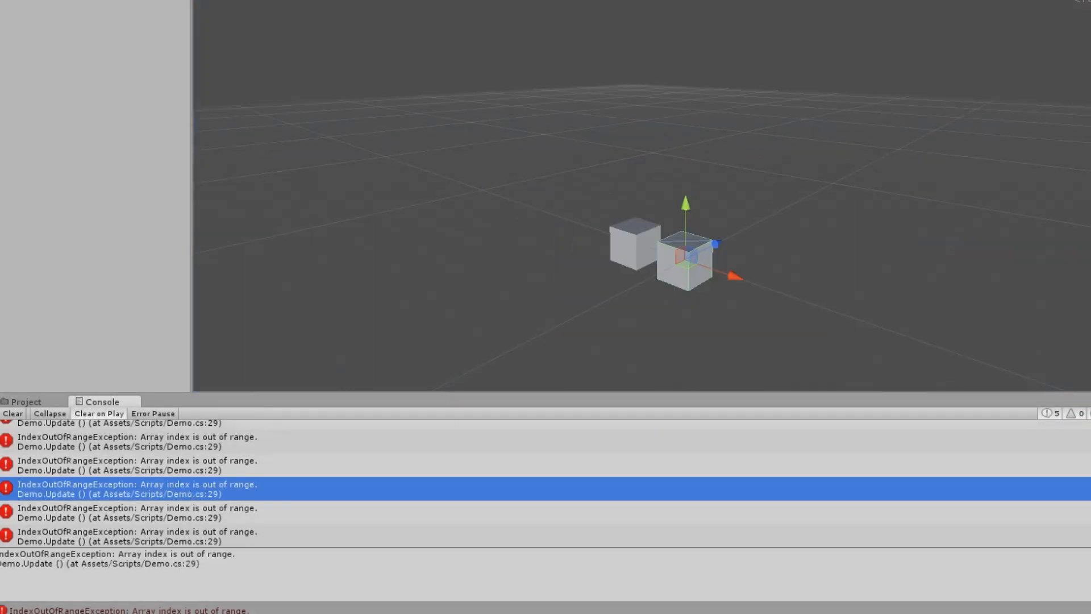
Step: Run the scene in Unity and view the repeated Hey messages in the Console
double_click(138, 489)
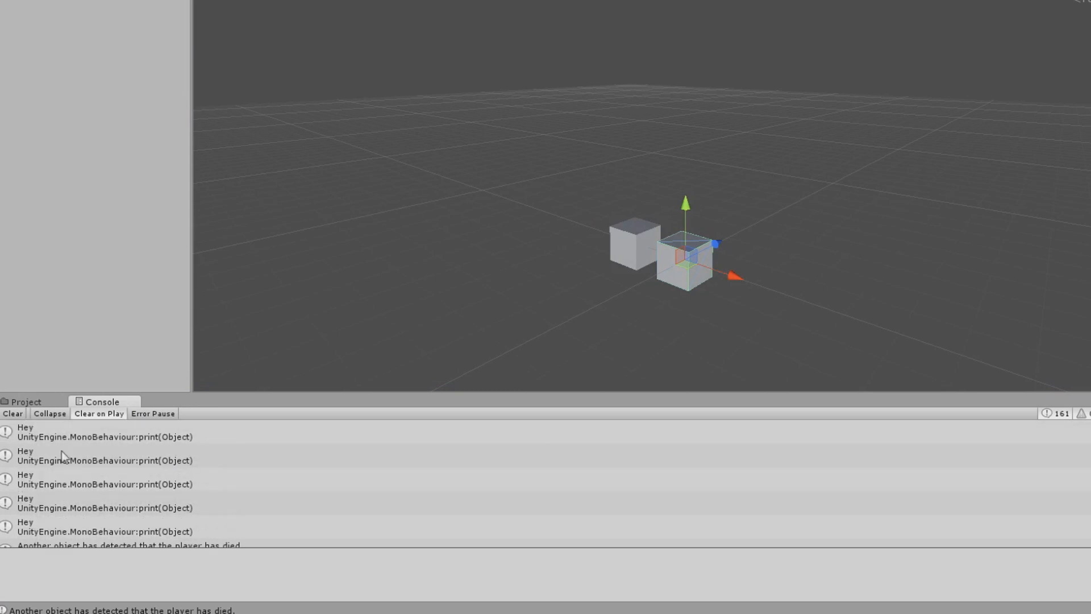
left_click(98, 526)
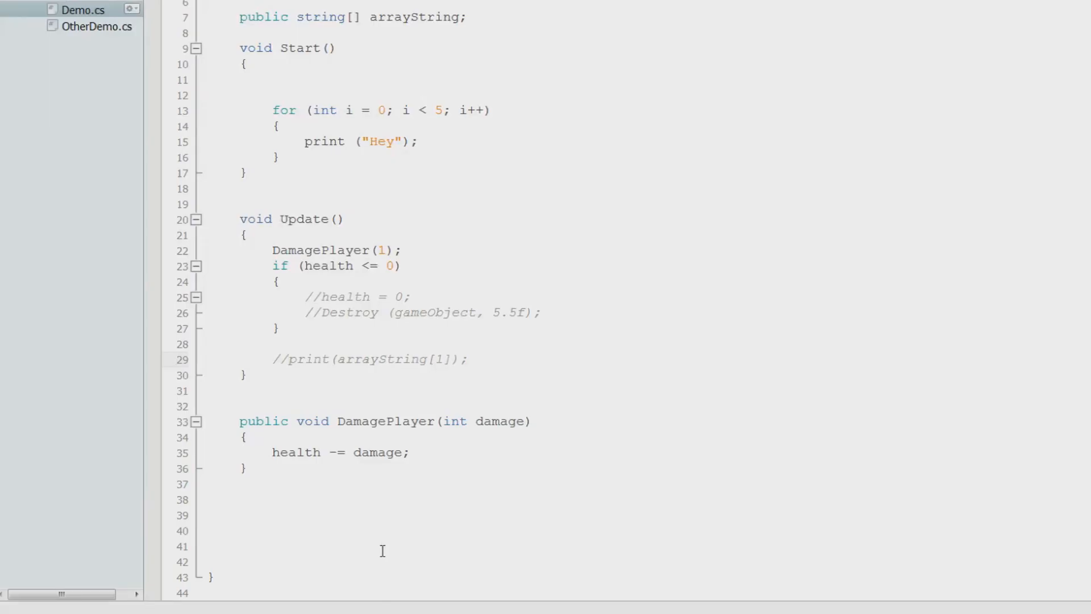
mouse_move(360, 127)
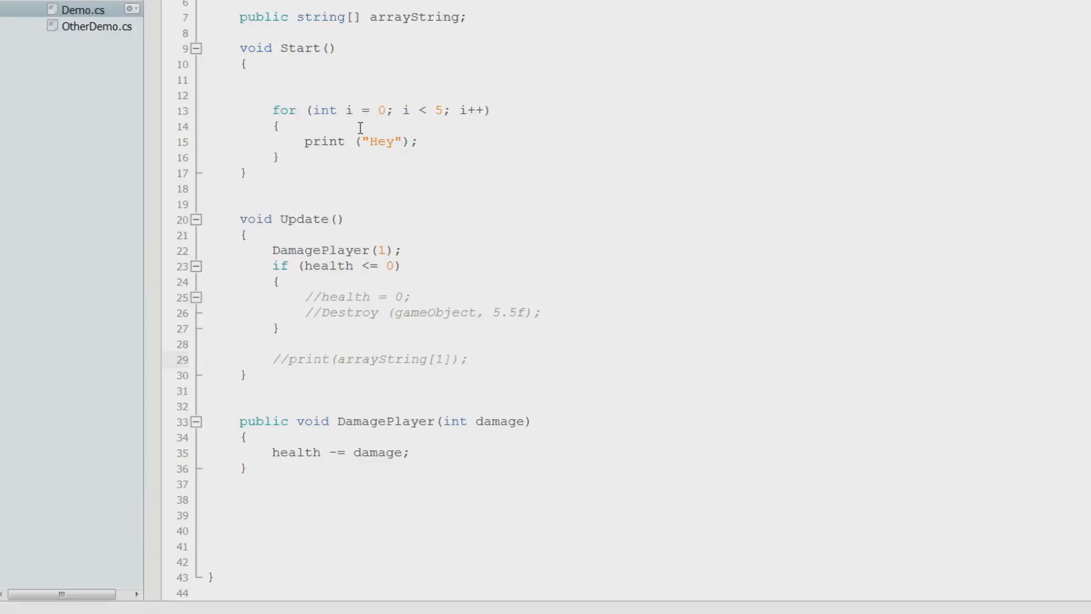
Step: Replace the "Hey" string in print() with the counter i
left_click(346, 111)
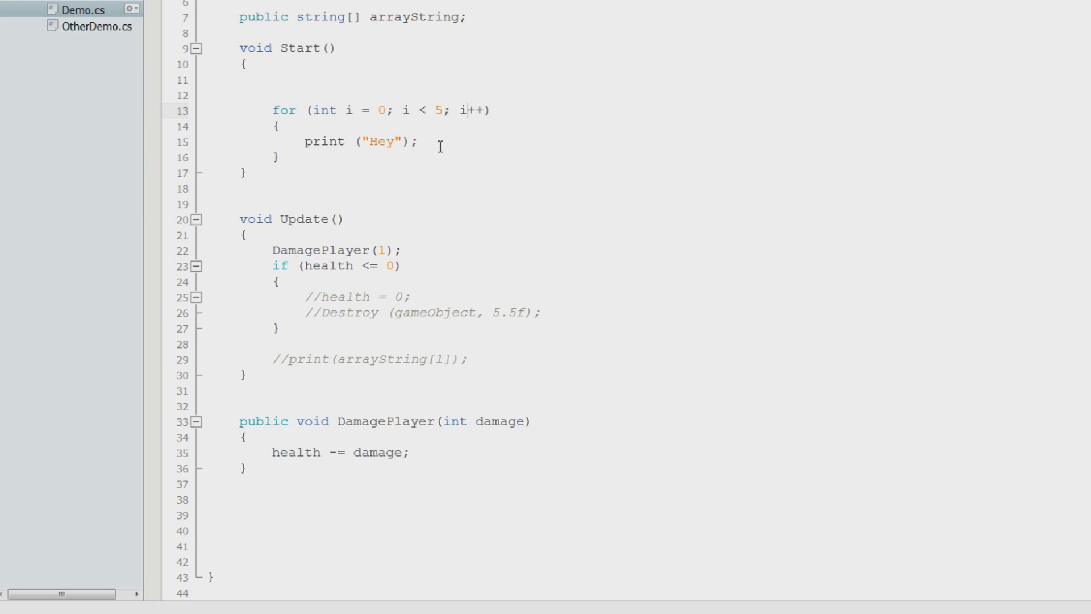
mouse_move(355, 128)
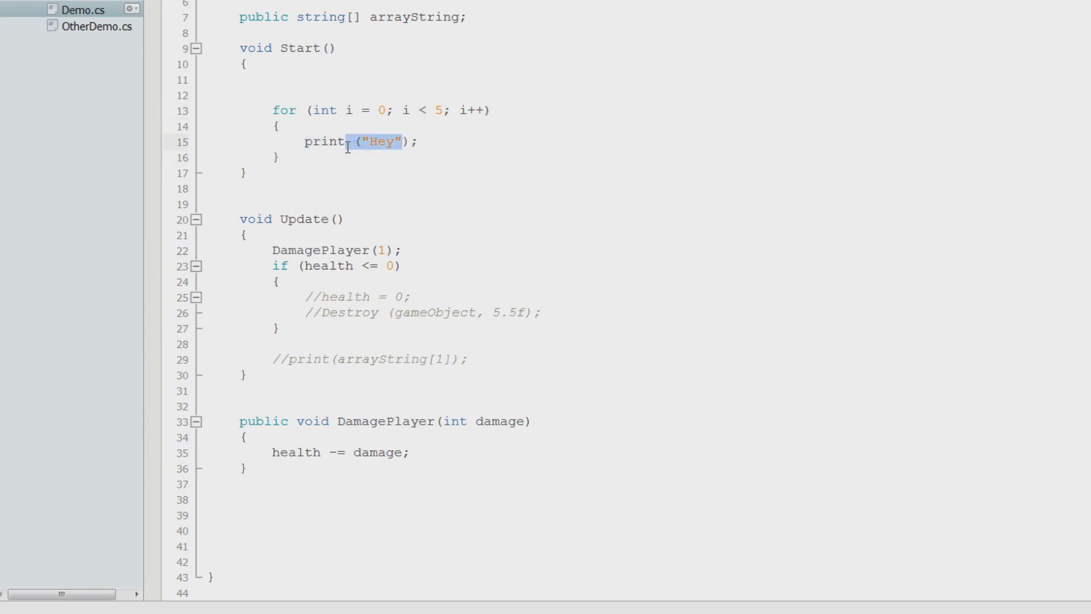
type("i")
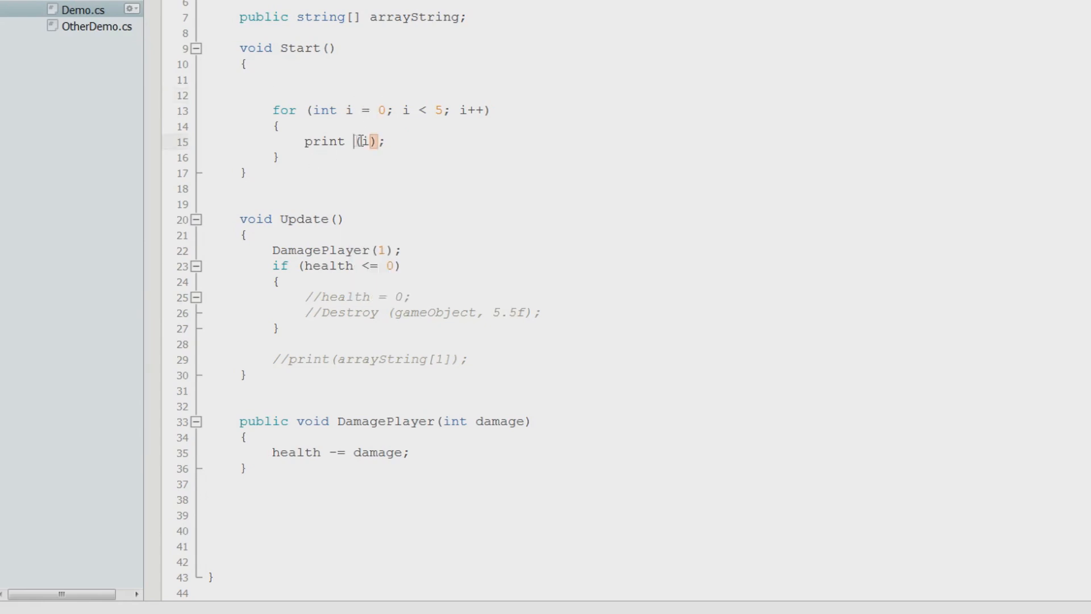
left_click(416, 142)
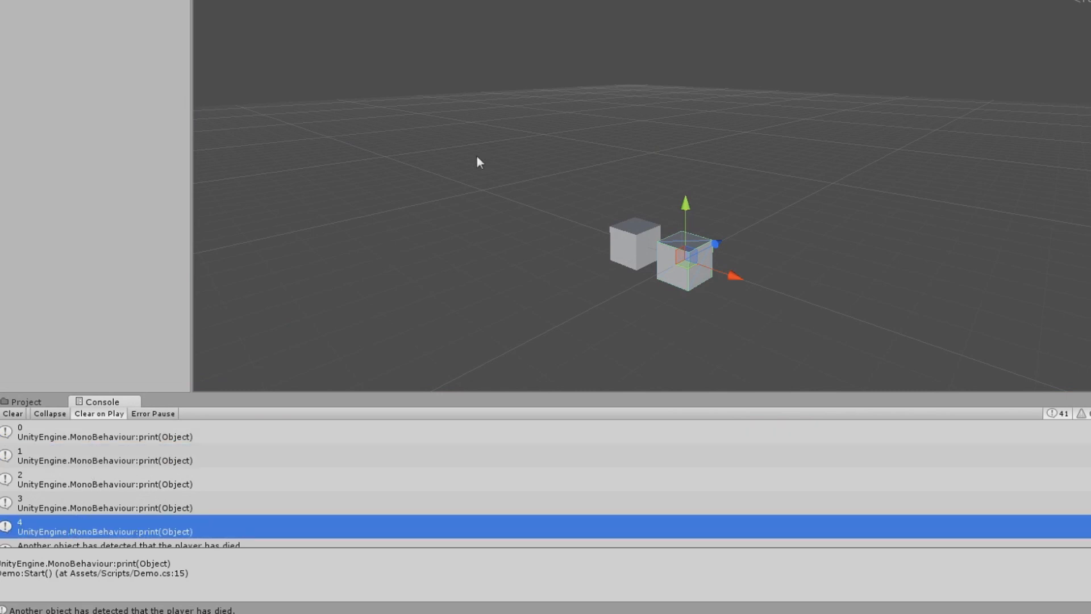
mouse_move(543, 89)
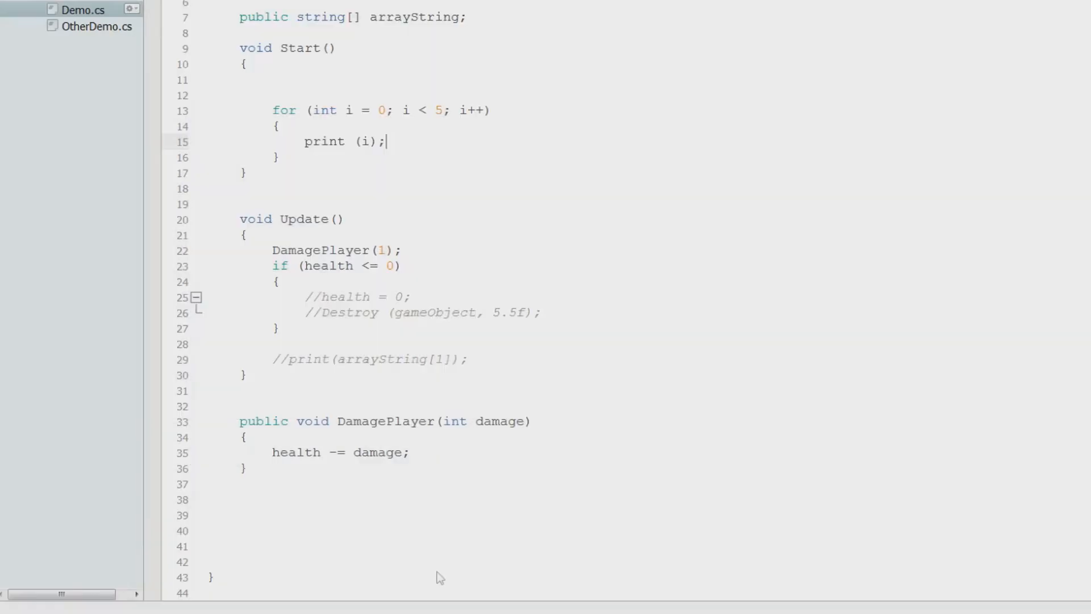
Step: Remove the space so the loop body reads print(i);
double_click(367, 141)
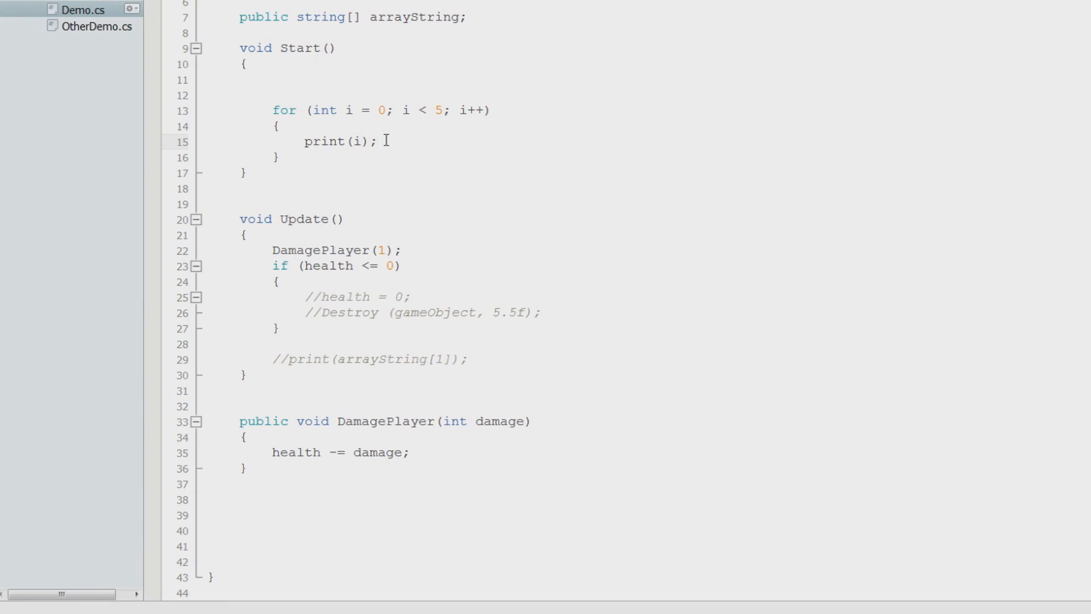
left_click(376, 141)
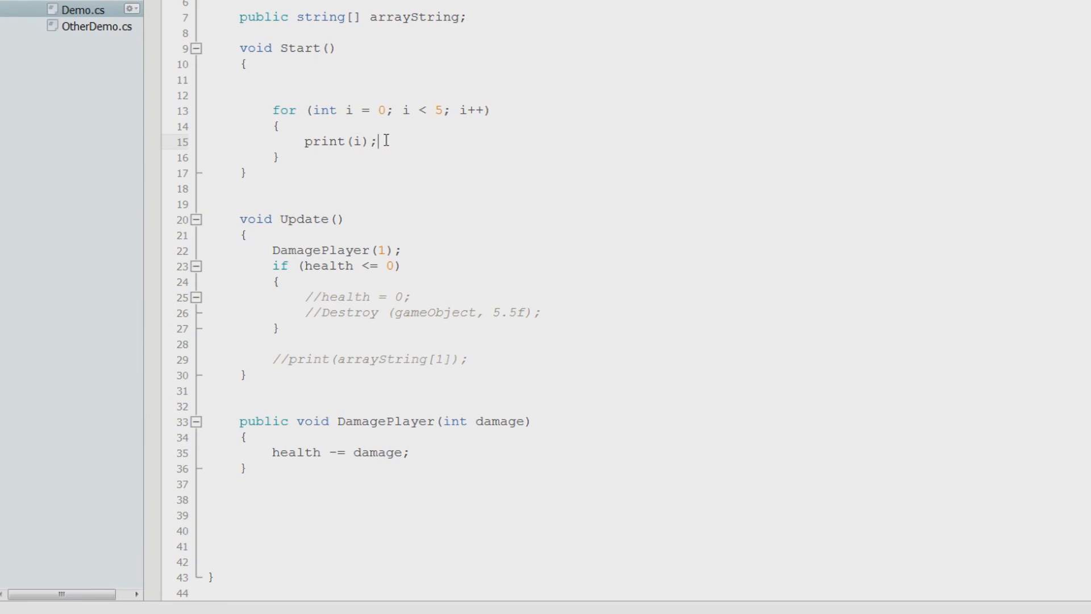
mouse_move(461, 143)
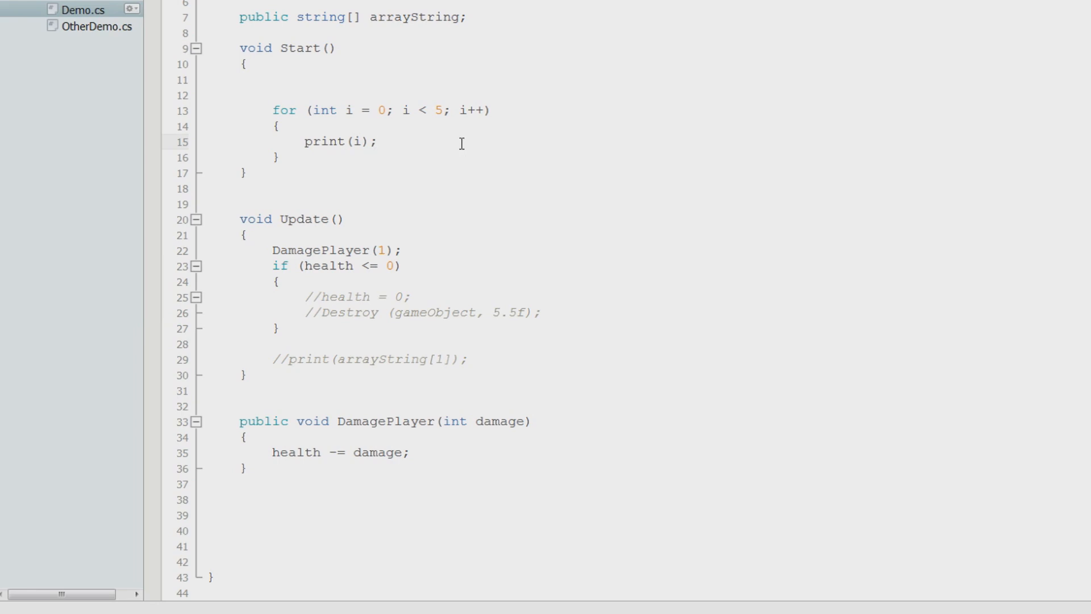
left_click(377, 141)
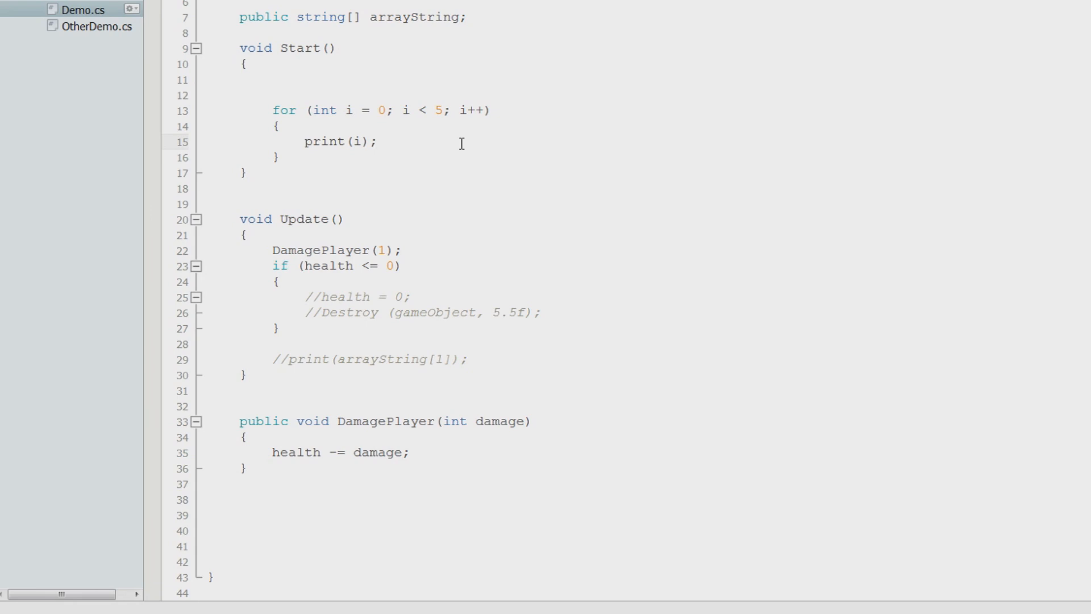
left_click(378, 141)
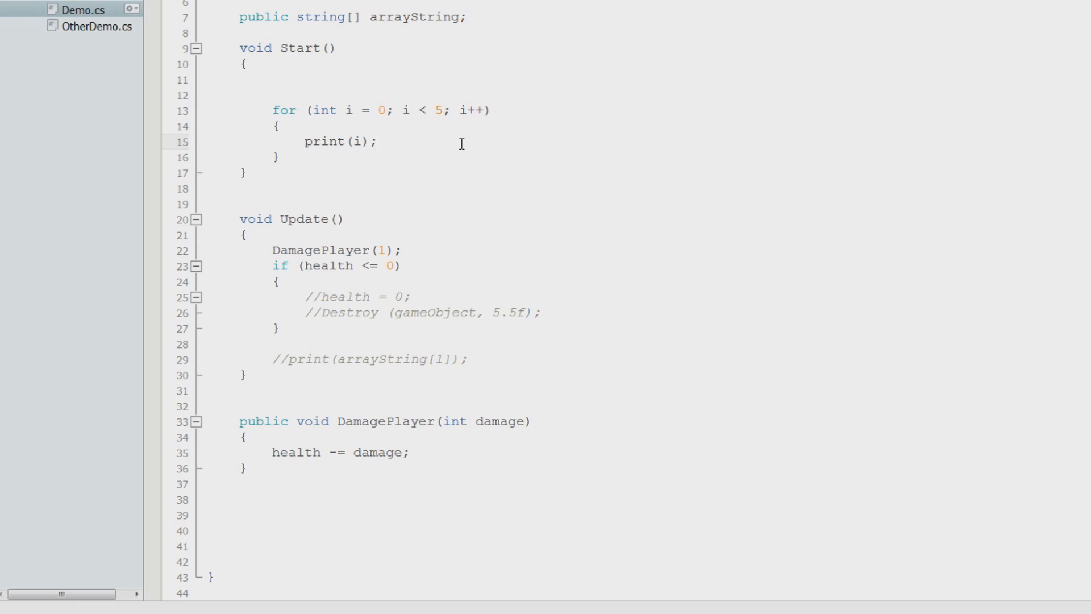
left_click(379, 142)
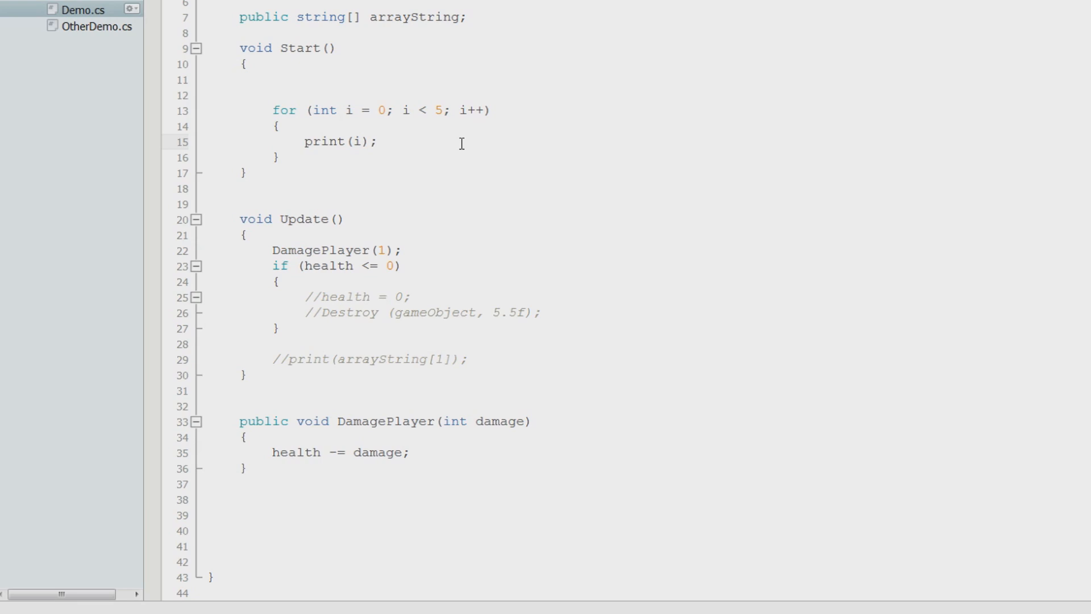
left_click(378, 142)
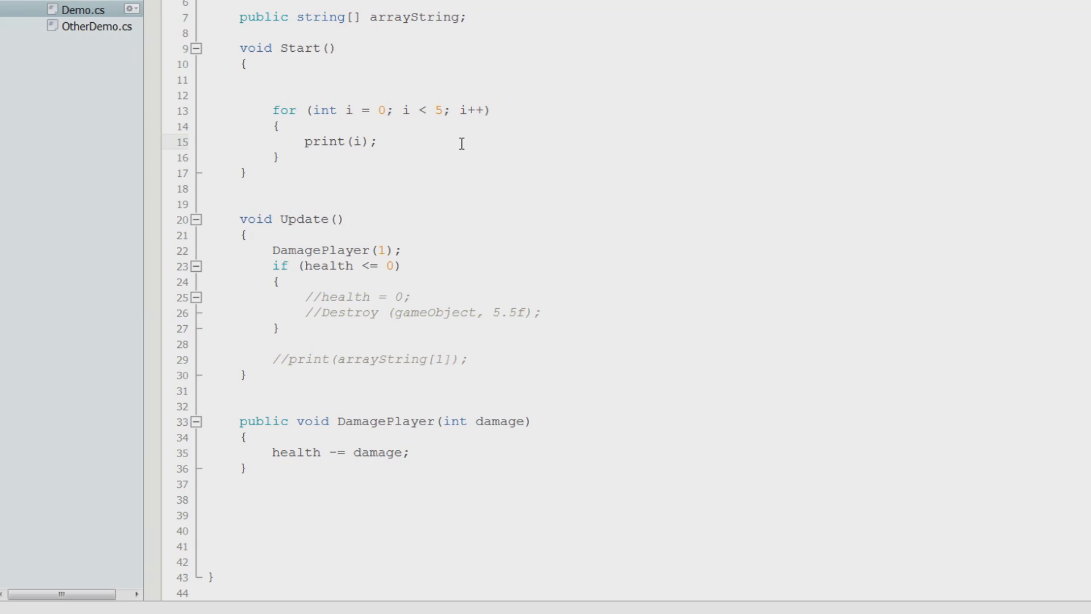
left_click(379, 140)
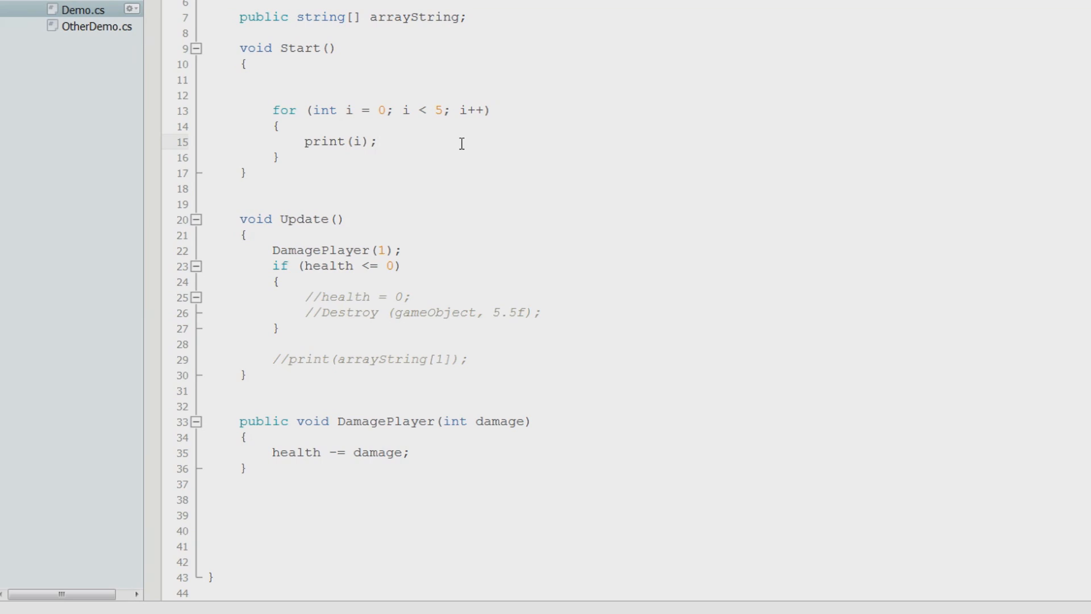
left_click(379, 142)
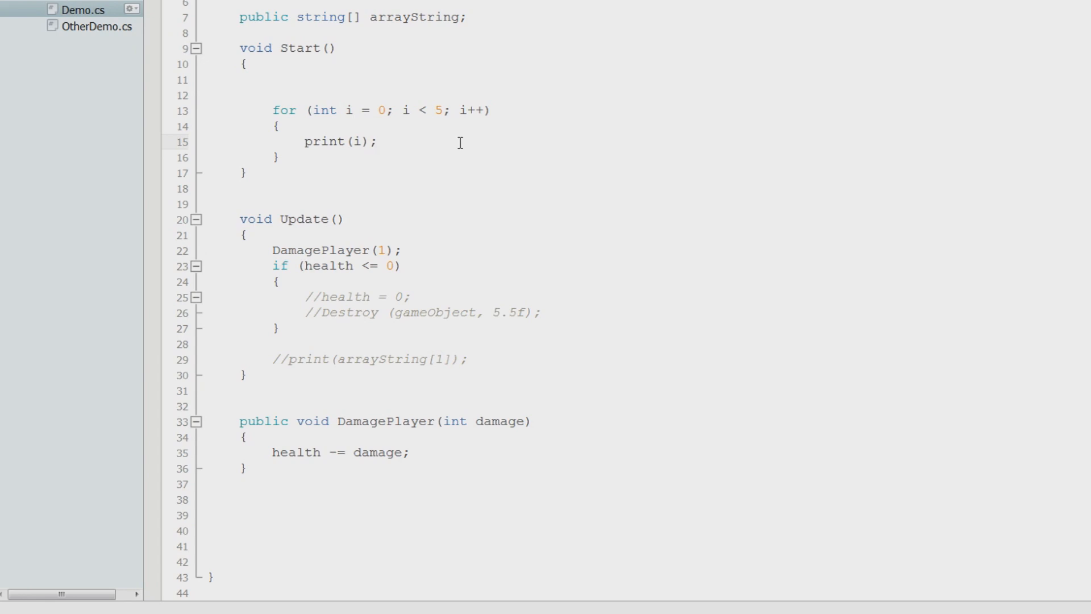
Step: Declare arrayString as new string[2] holding "Sword" and "Potion" above the loop
double_click(338, 141)
type("arrayString[1] = \"No, you're not.\";")
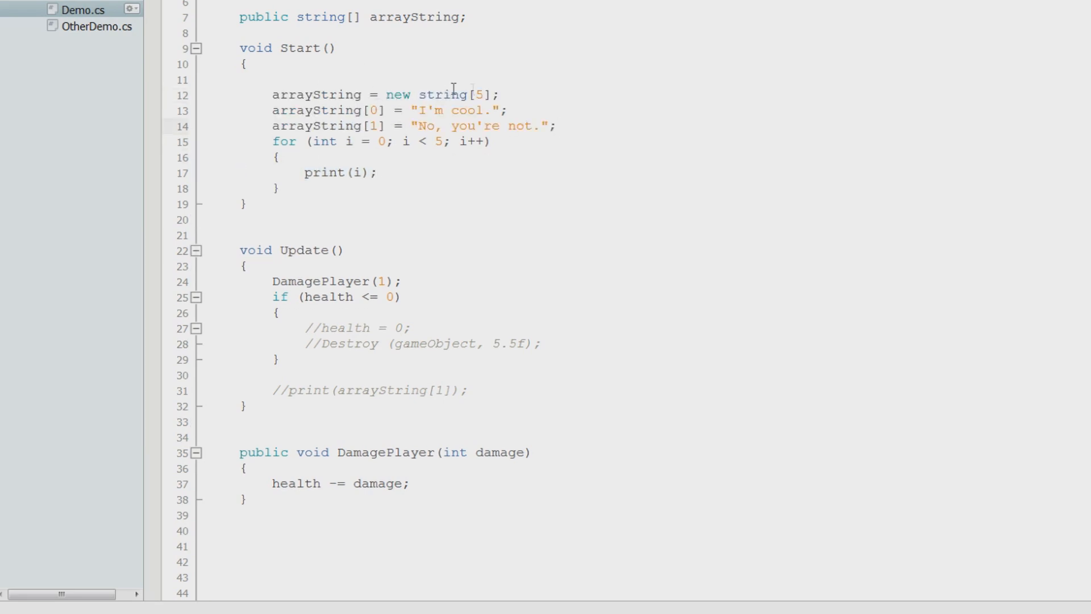
type("2")
left_click(390, 110)
type("Sword")
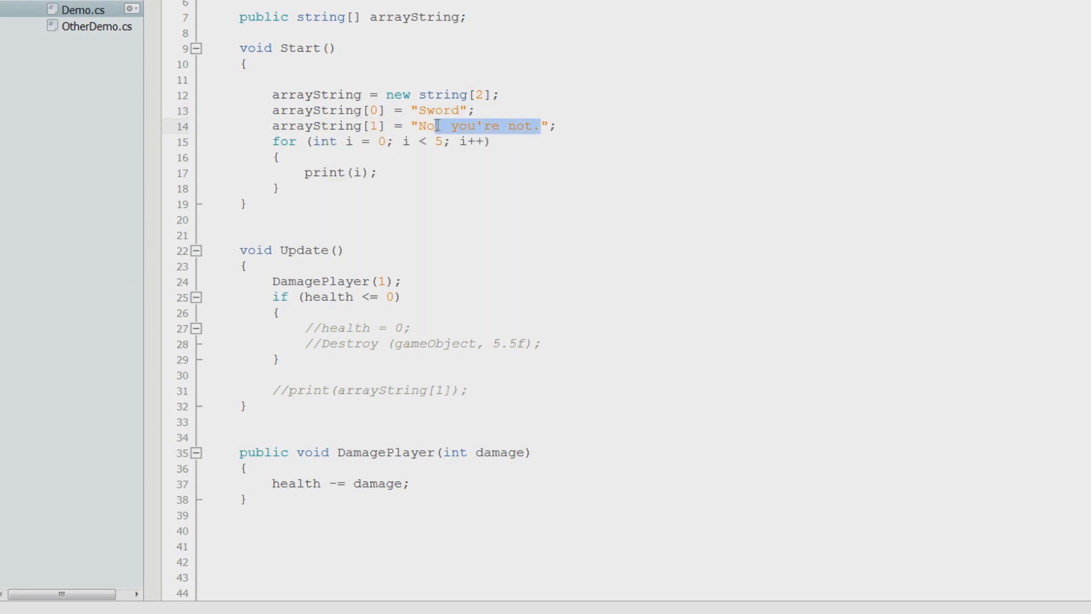
type("Potion")
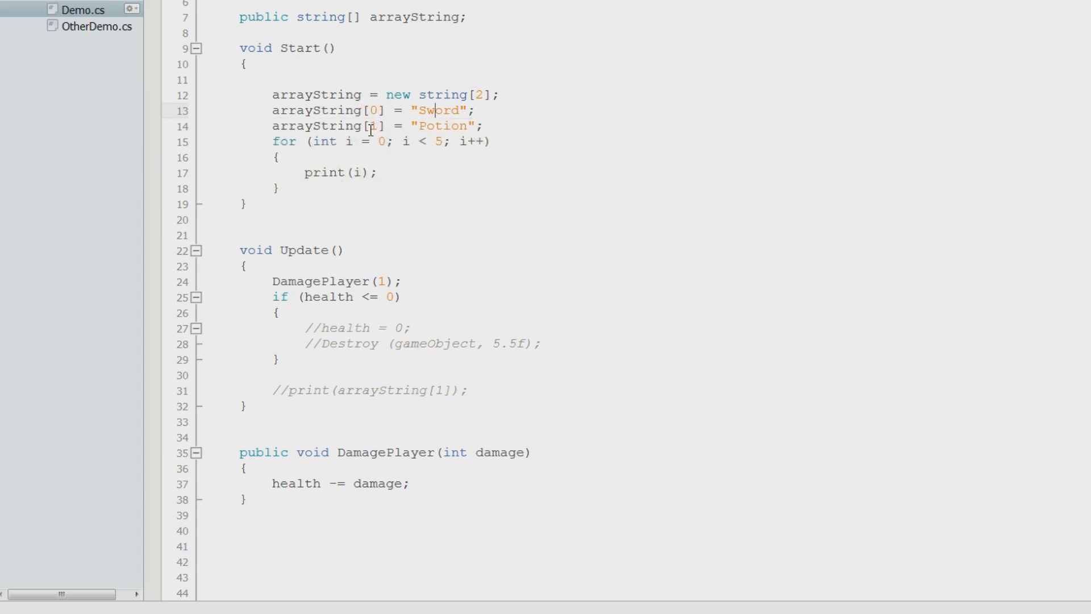
type("1")
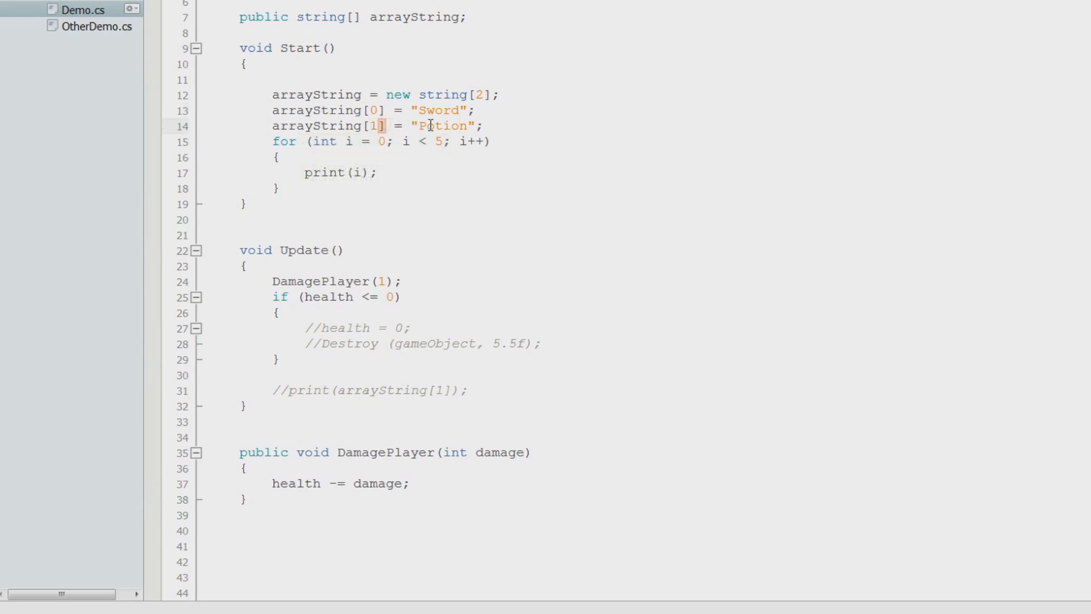
double_click(374, 126)
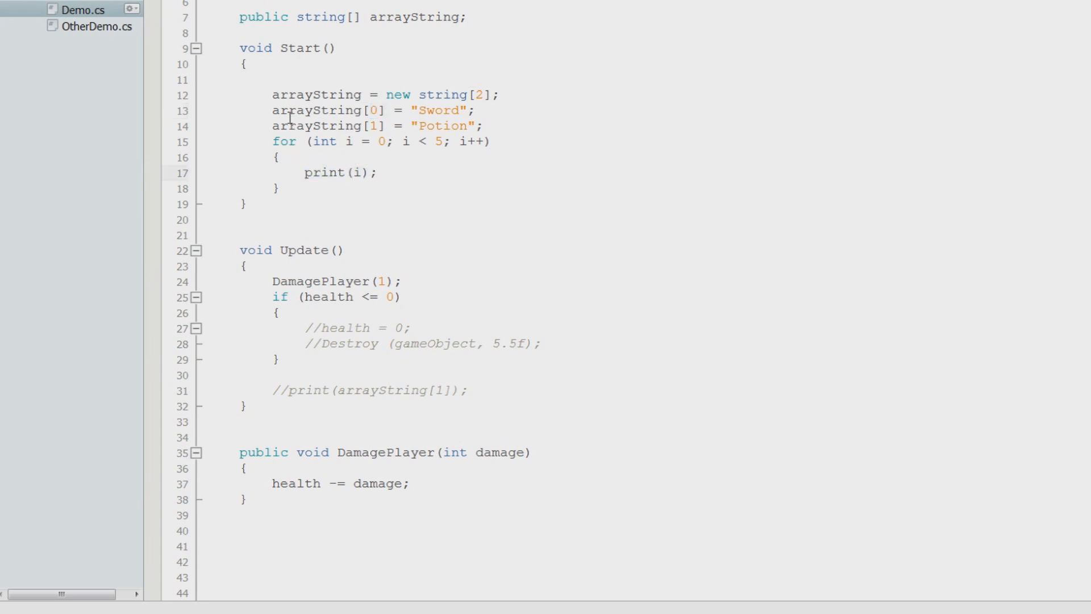
Step: Start replacing the loop's print argument with arrayString
double_click(315, 111)
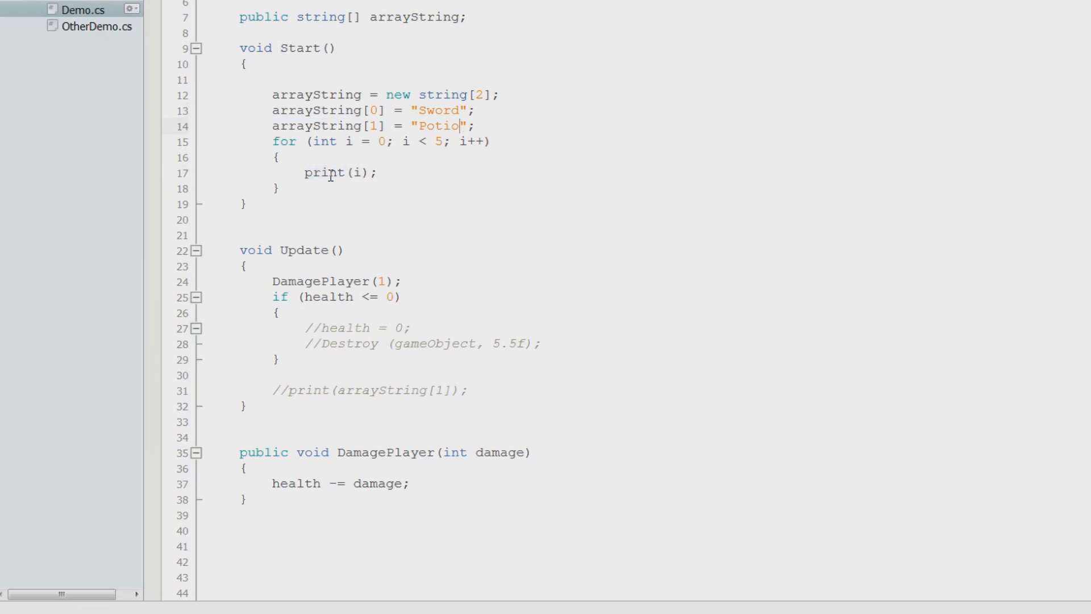
type("arrayString[i")
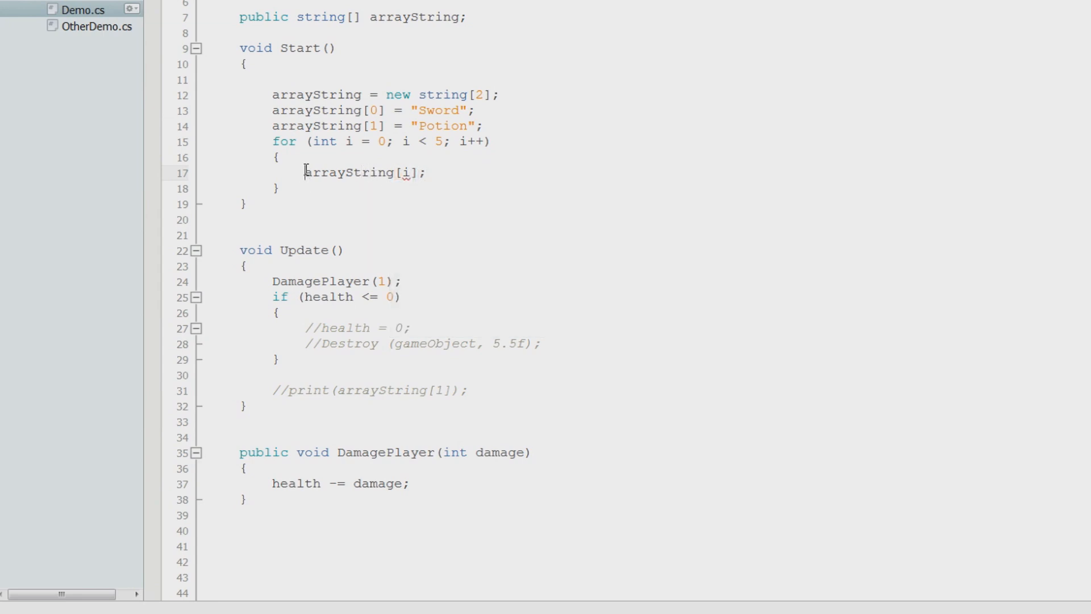
Step: Complete the loop body as print(arrayString[i]); with the limit still 5
type("print(")
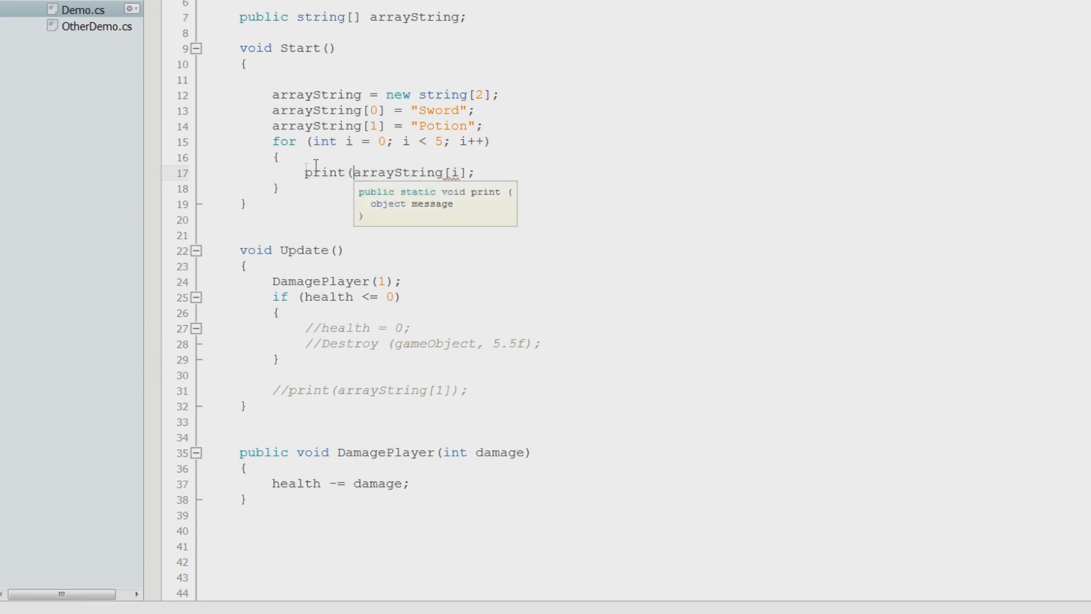
type(")")
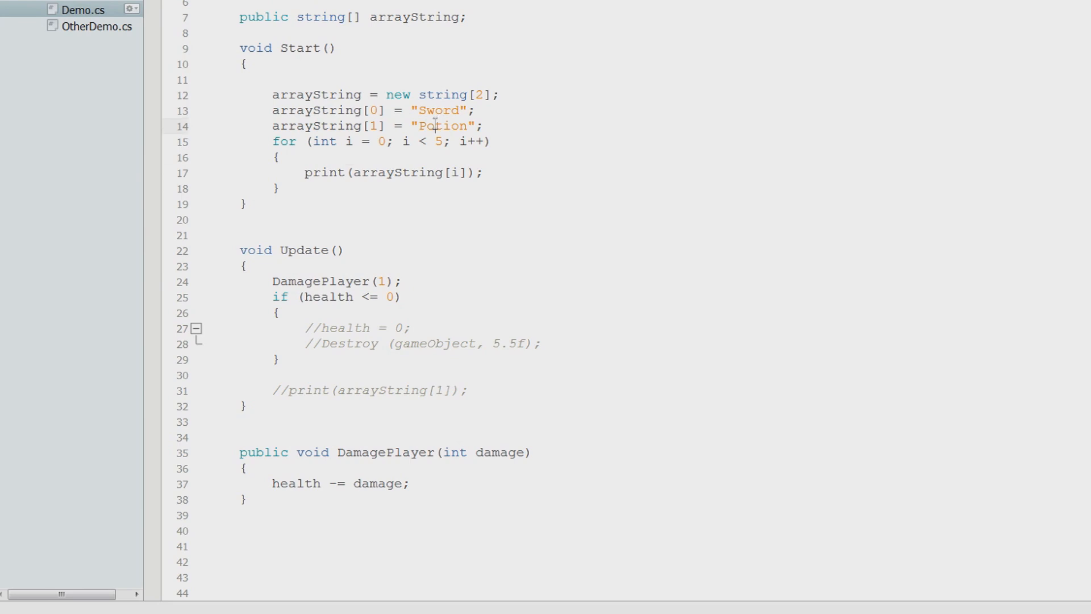
double_click(440, 141)
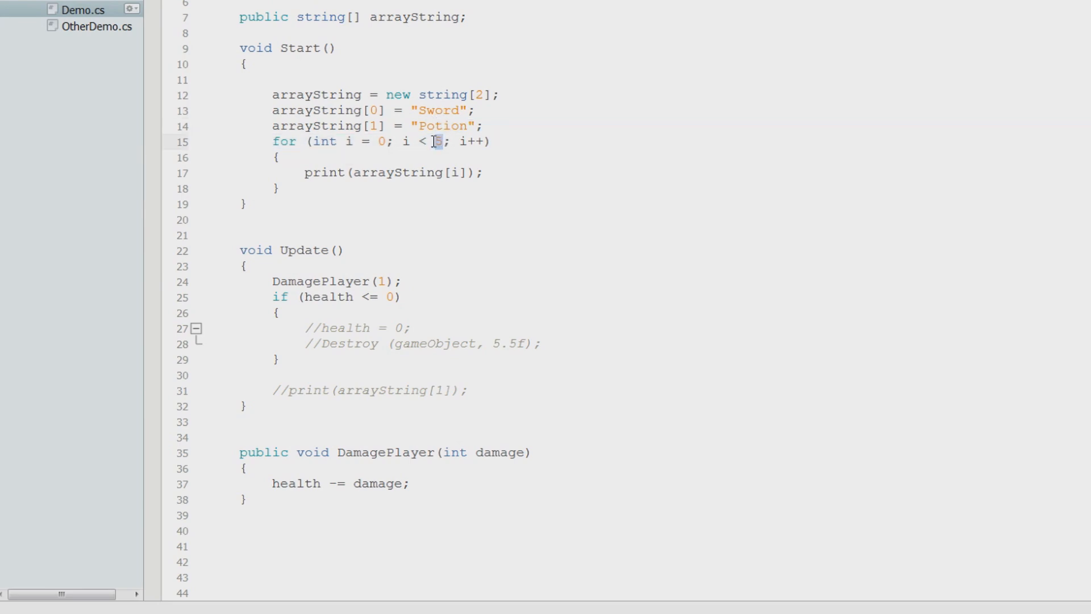
left_click(444, 141)
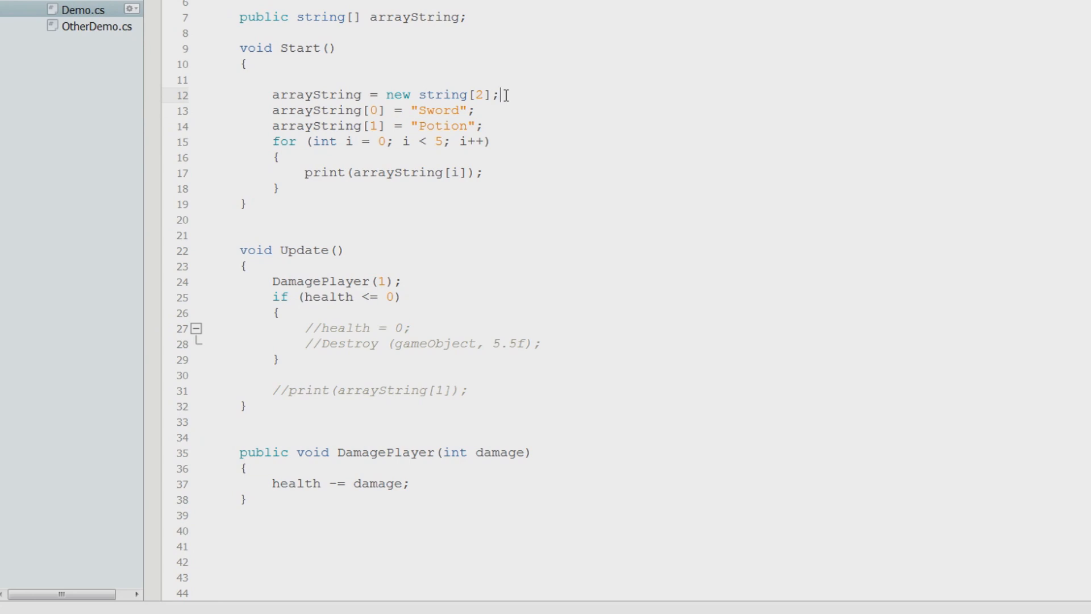
mouse_move(457, 159)
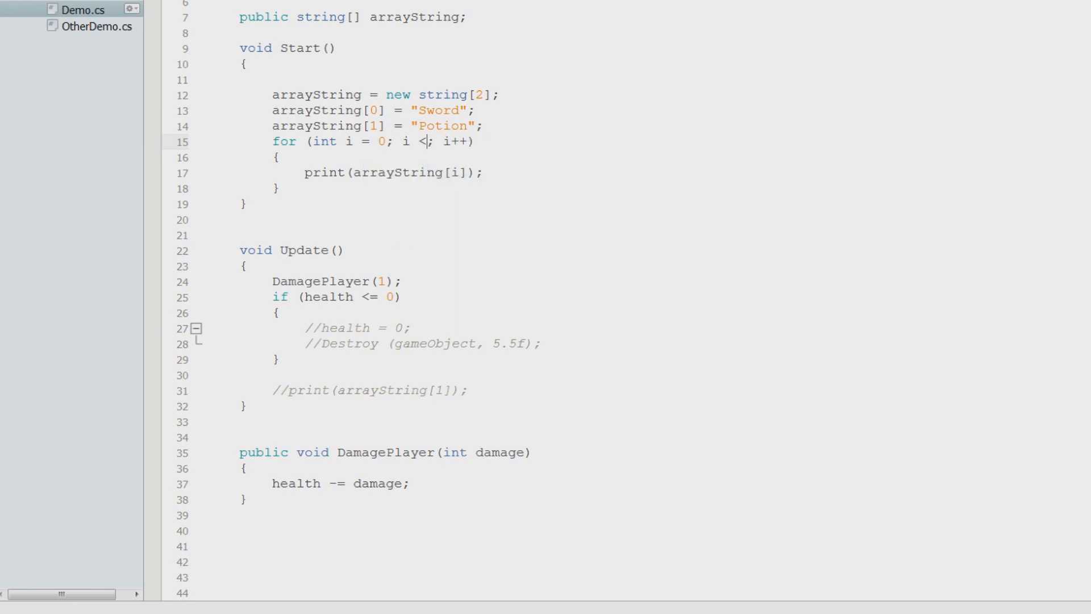
Step: Replace the fixed limit 5 with arrayString.Length in the for condition
type("arrayString.l")
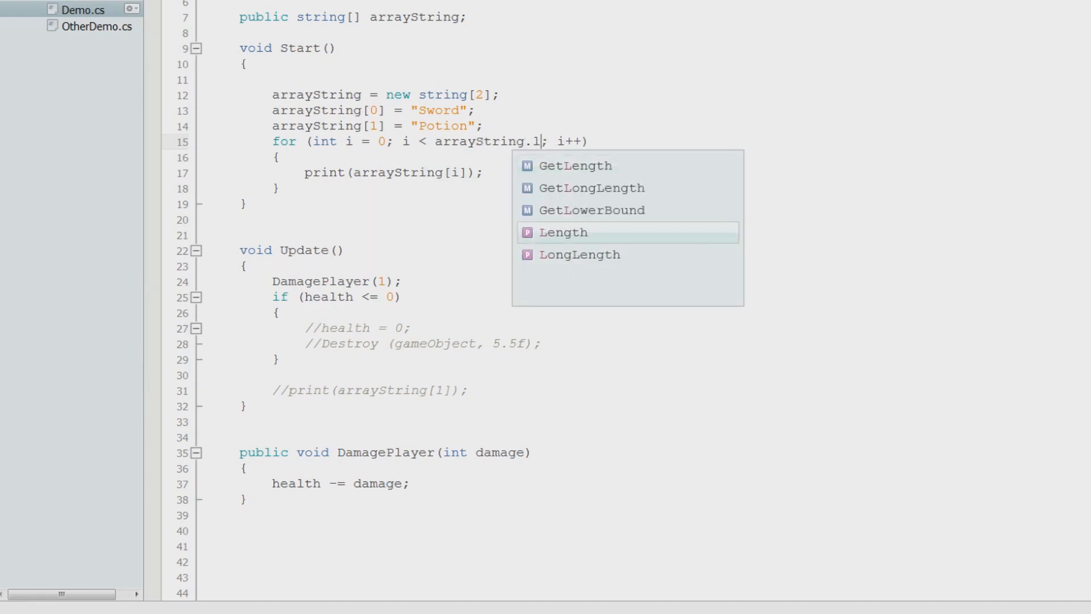
double_click(562, 232)
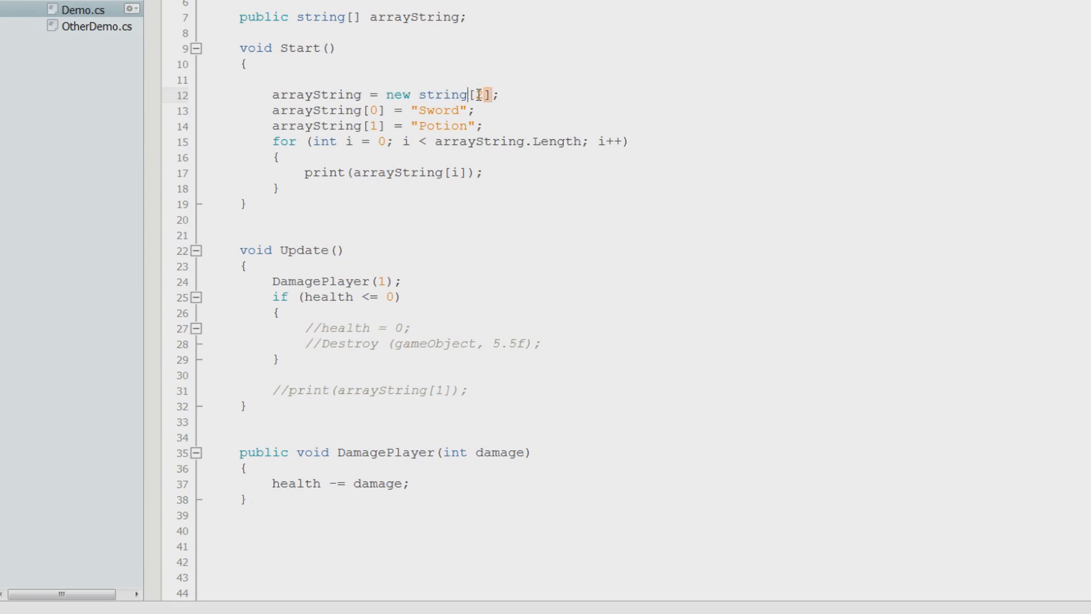
type("2")
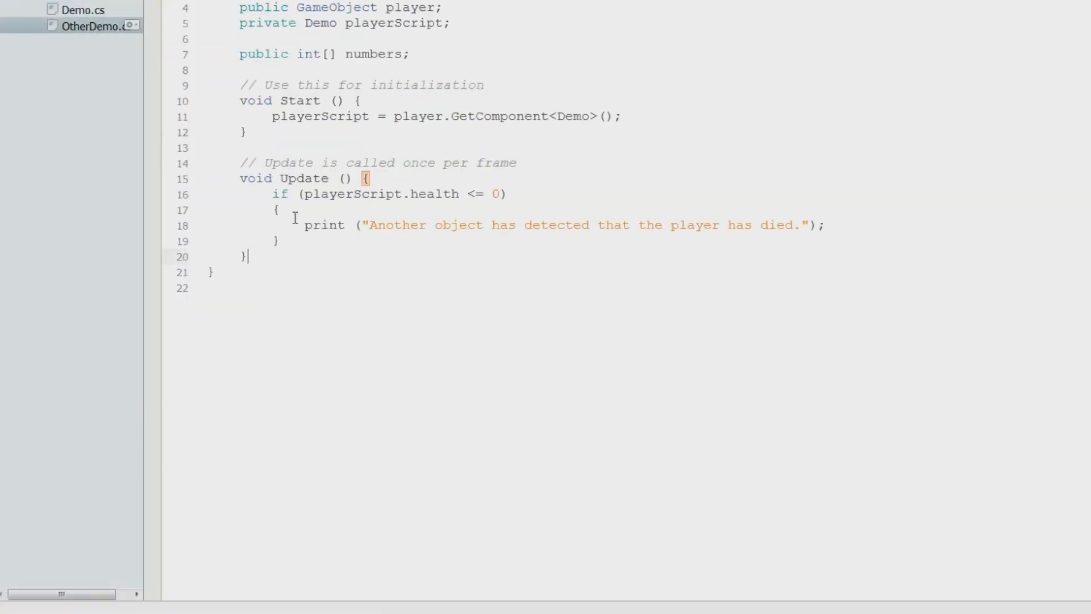
Step: Comment out the player-died print line in OtherDemo.cs with //, then return to Demo.cs
type("//")
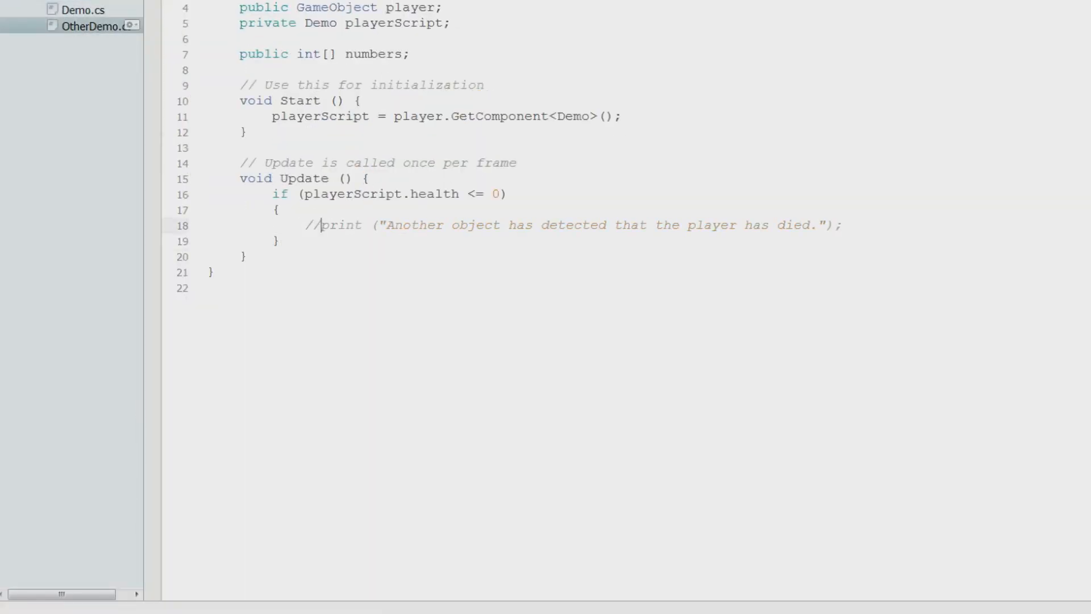
left_click(83, 10)
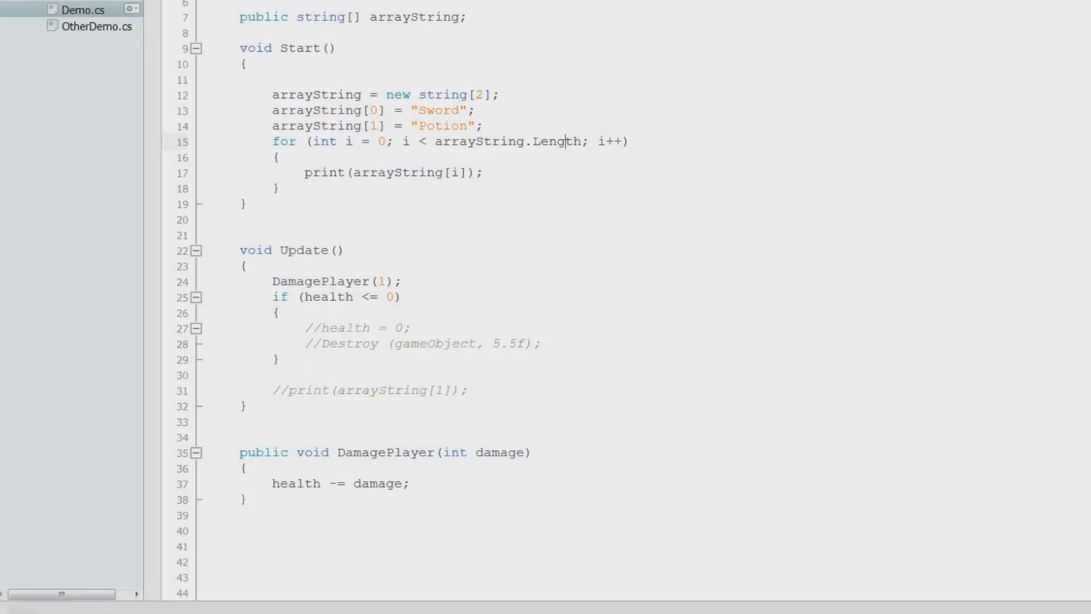
mouse_move(460, 134)
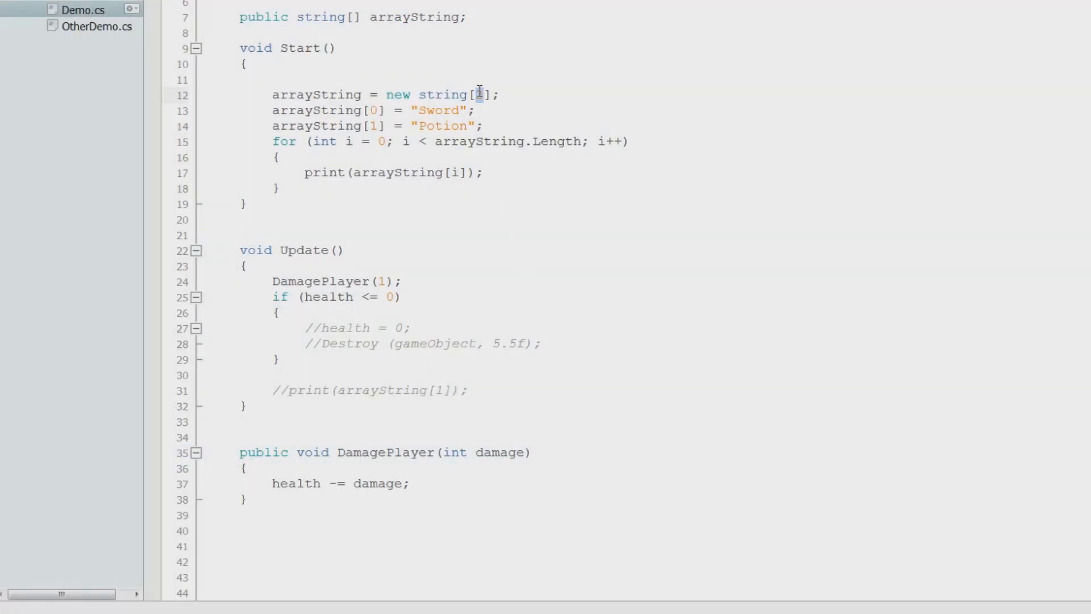
Step: Change the arrayString size from new string[2] to new string[3]
type("3")
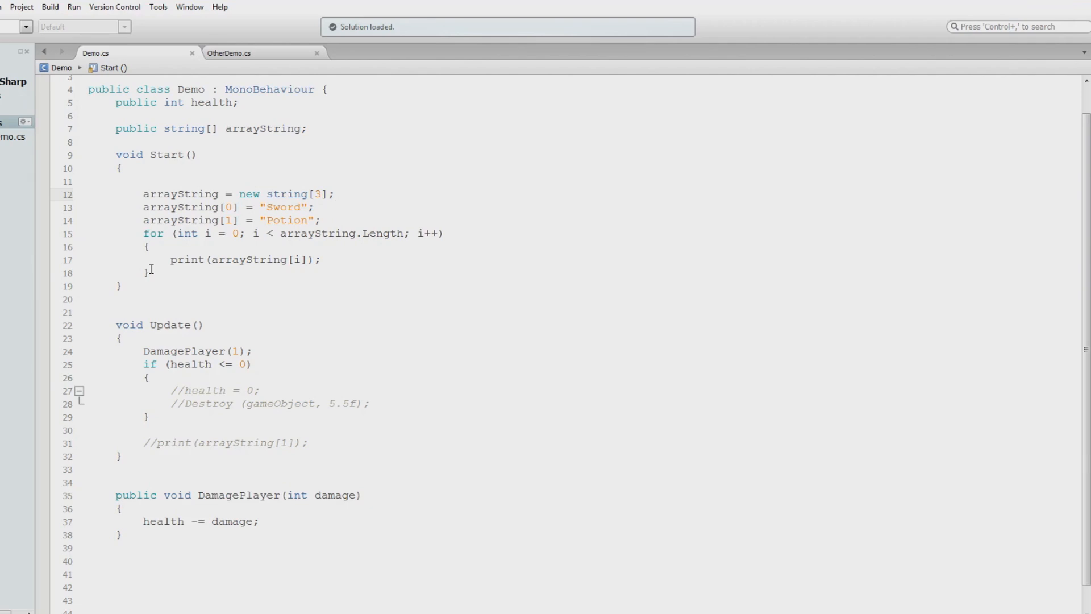
left_click(334, 195)
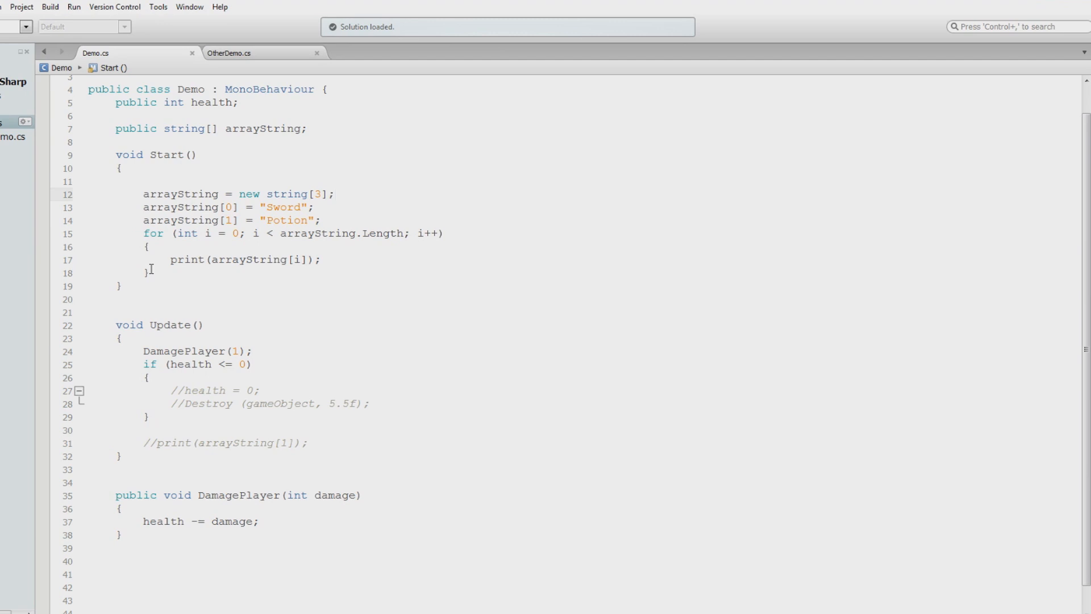
left_click(334, 194)
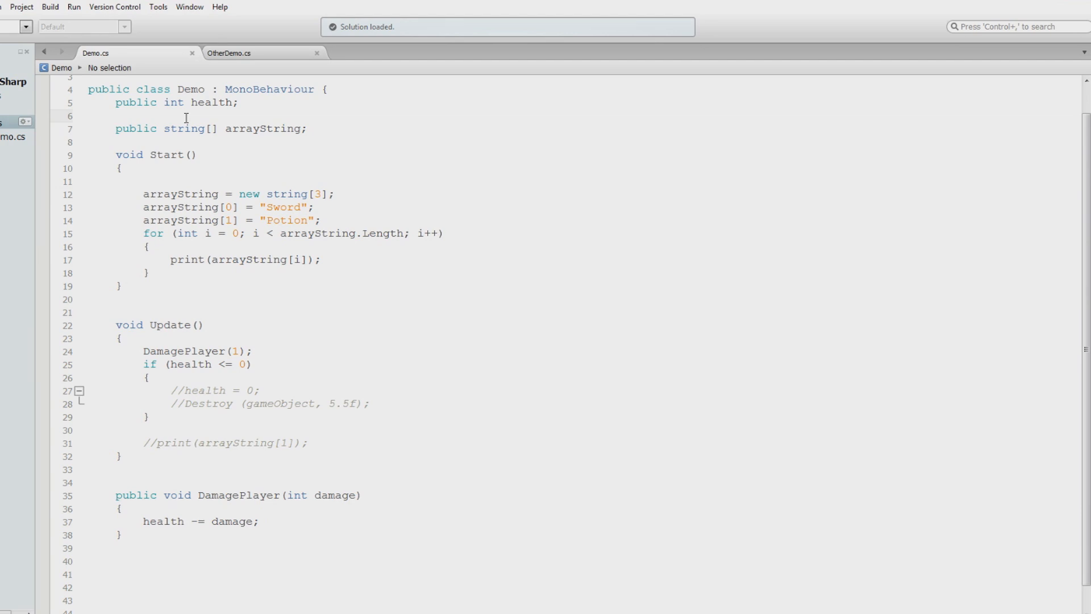
left_click(116, 116)
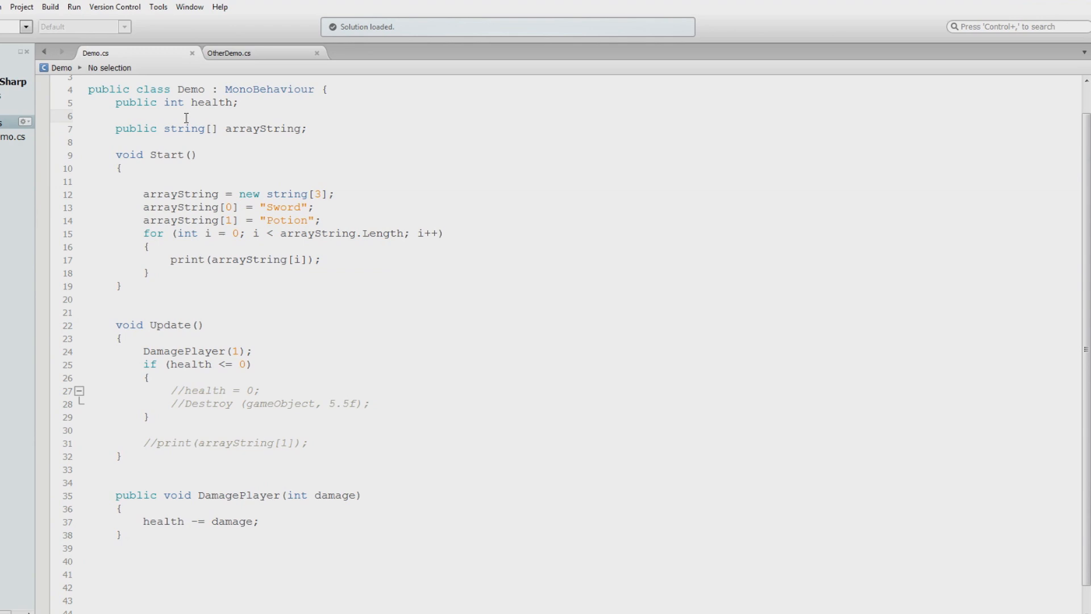
left_click(117, 116)
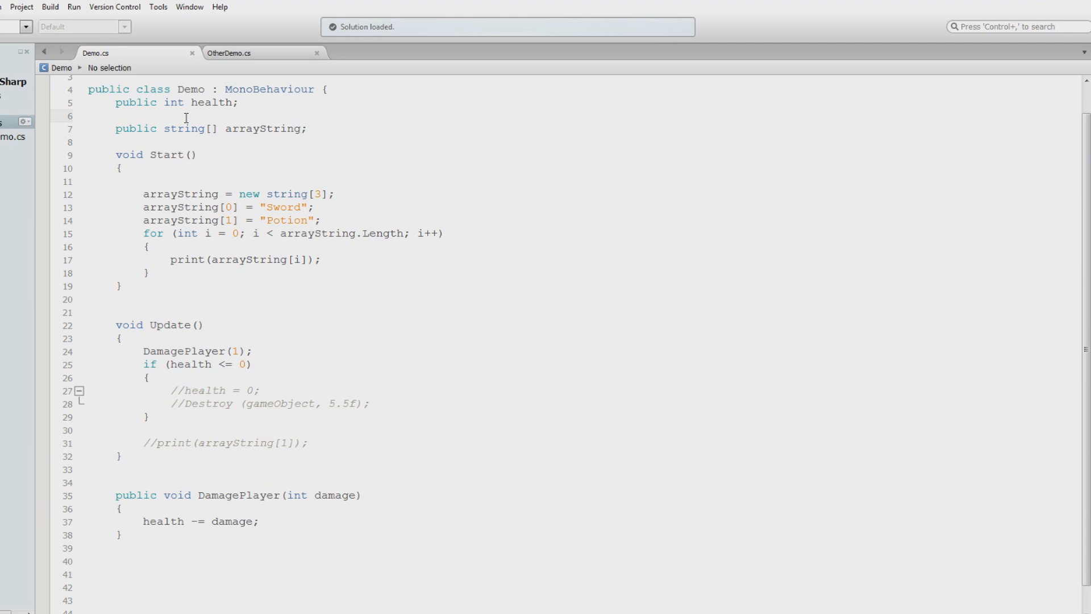
left_click(116, 116)
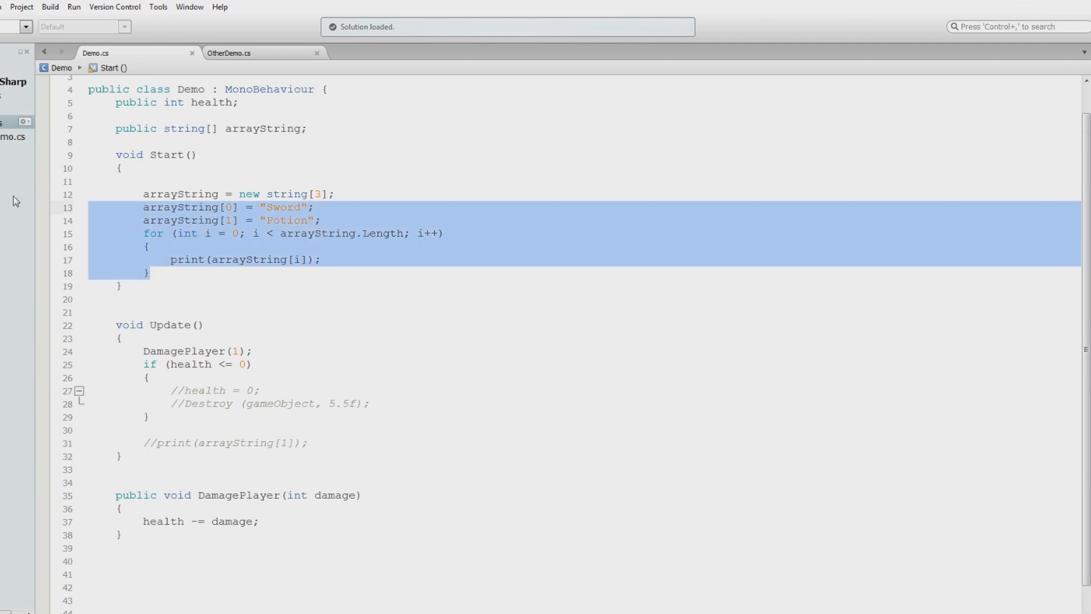
left_click(258, 177)
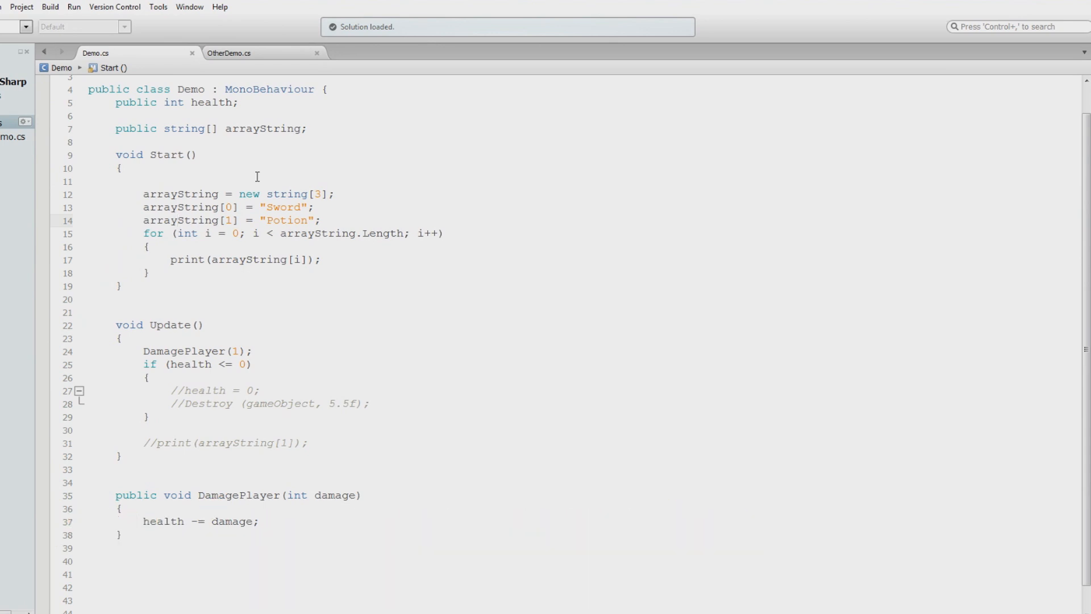
left_click(178, 219)
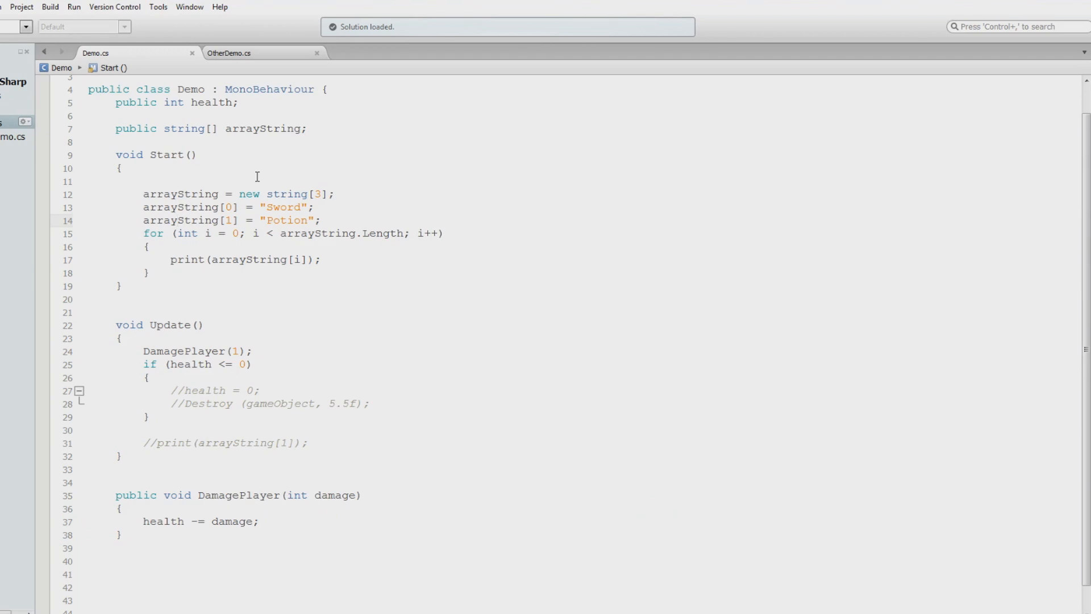
left_click(177, 220)
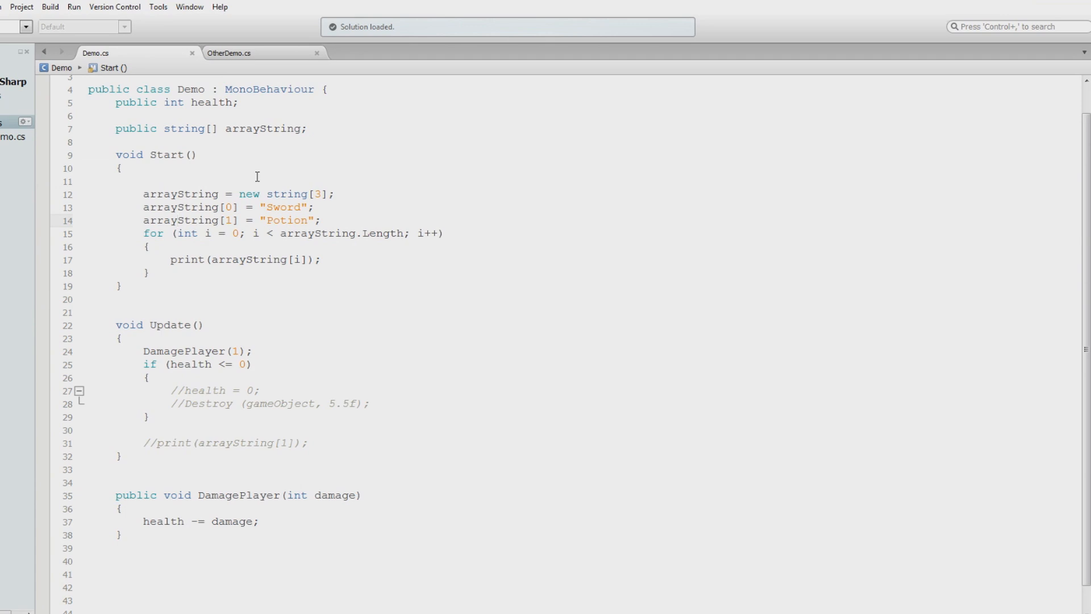
left_click(176, 219)
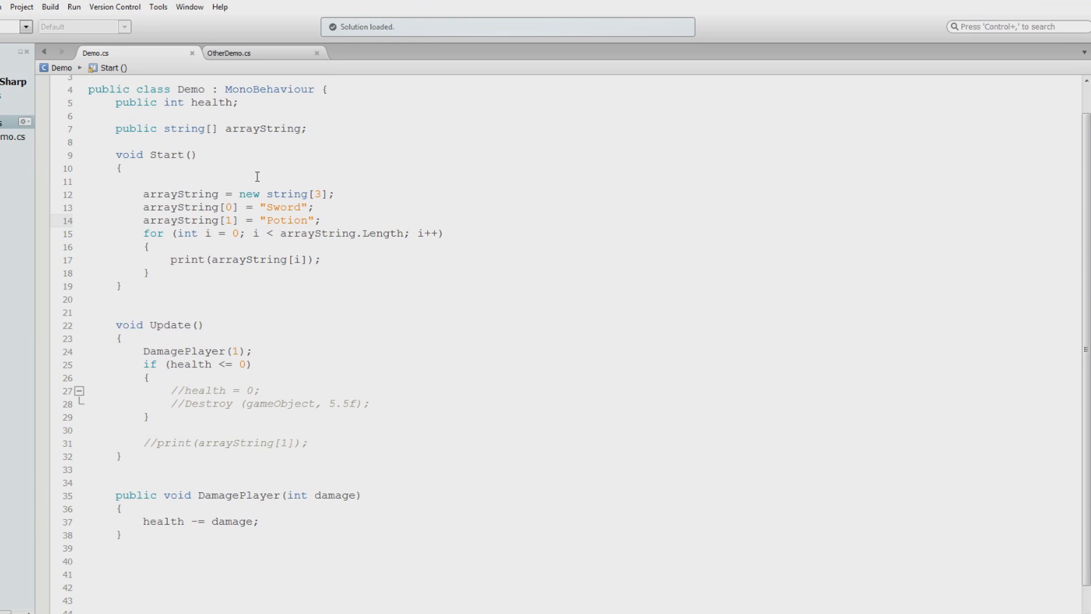
left_click(177, 219)
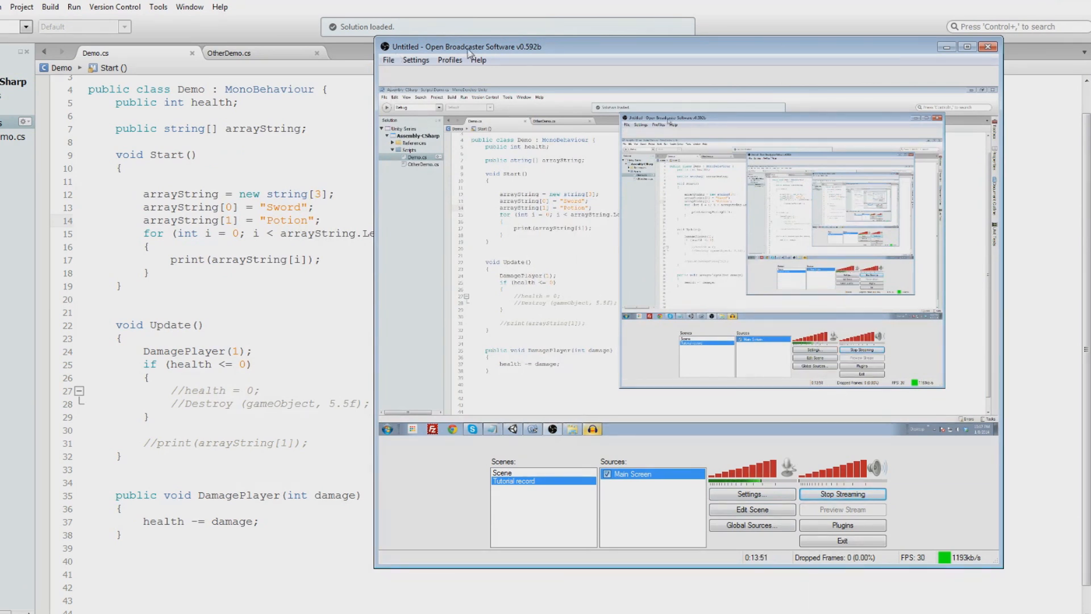
mouse_move(443, 56)
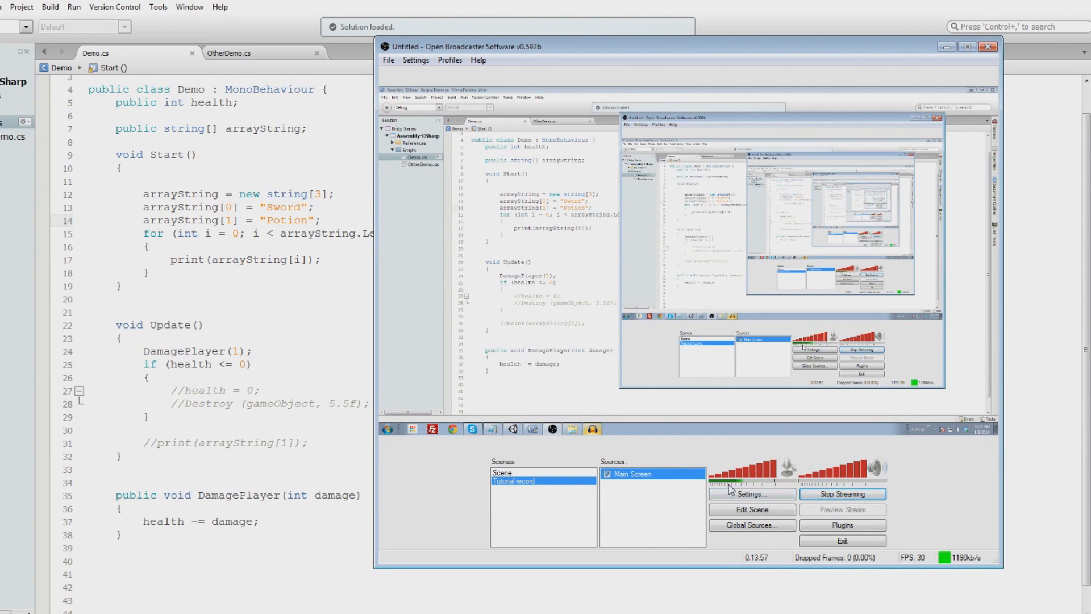
left_click_drag(692, 46, 511, 46)
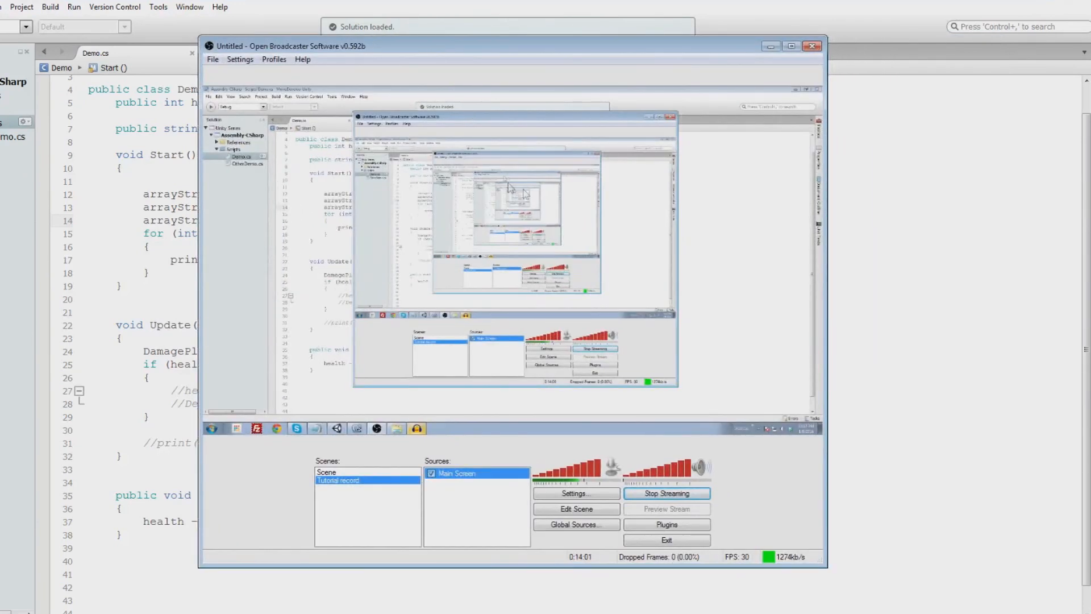
mouse_move(429, 313)
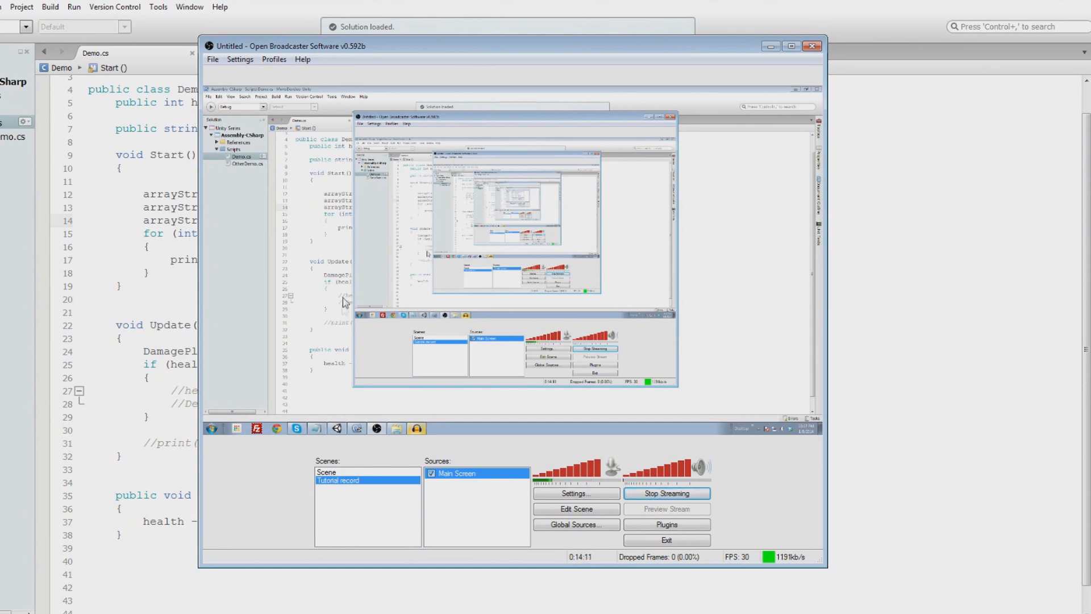
mouse_move(295, 277)
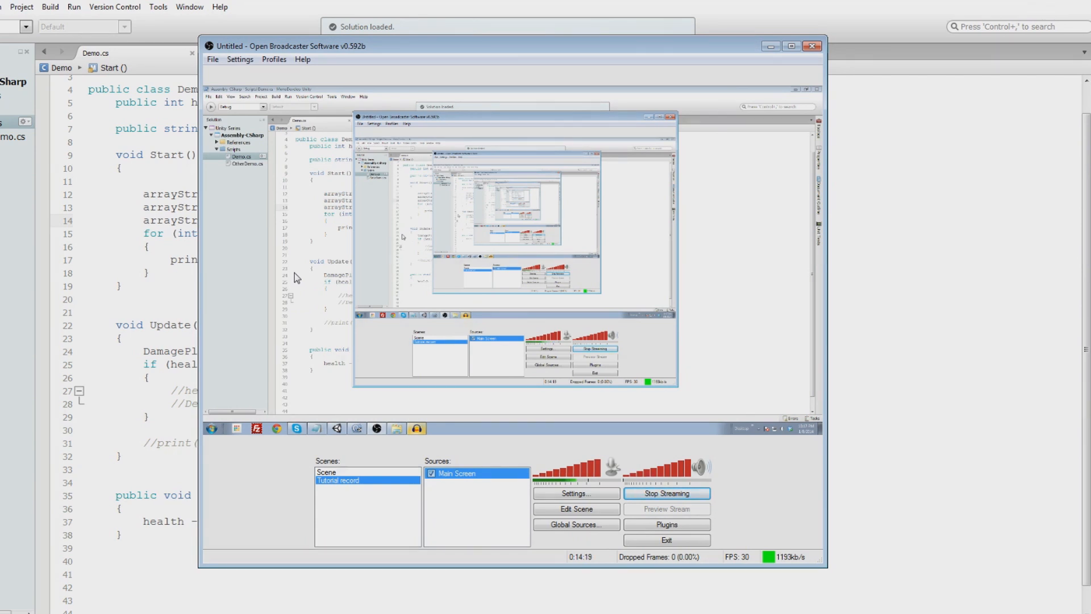
mouse_move(385, 249)
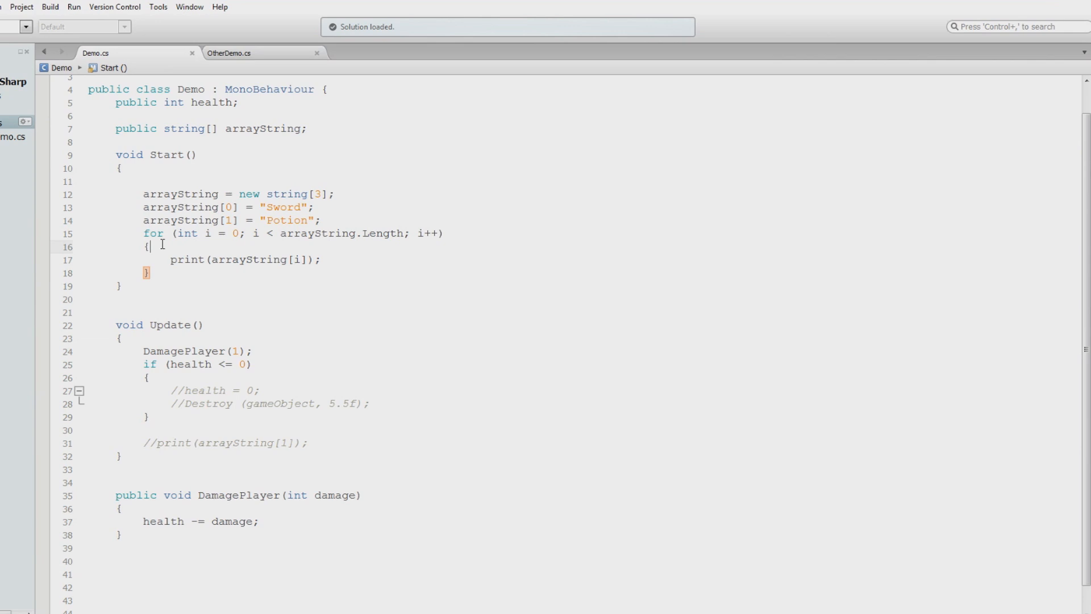
left_click_drag(139, 233, 150, 273)
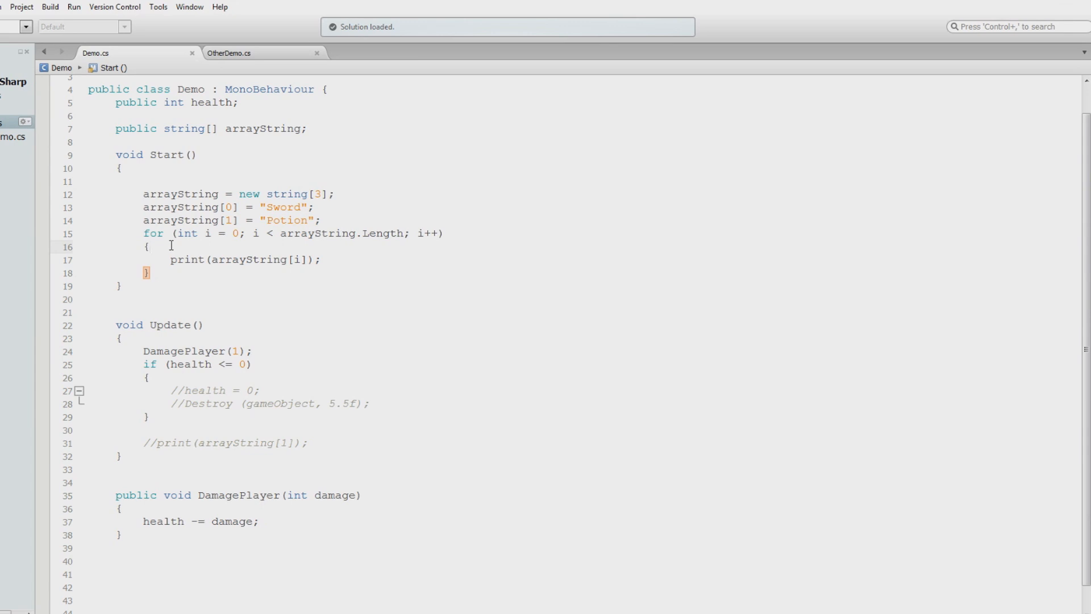
left_click(150, 247)
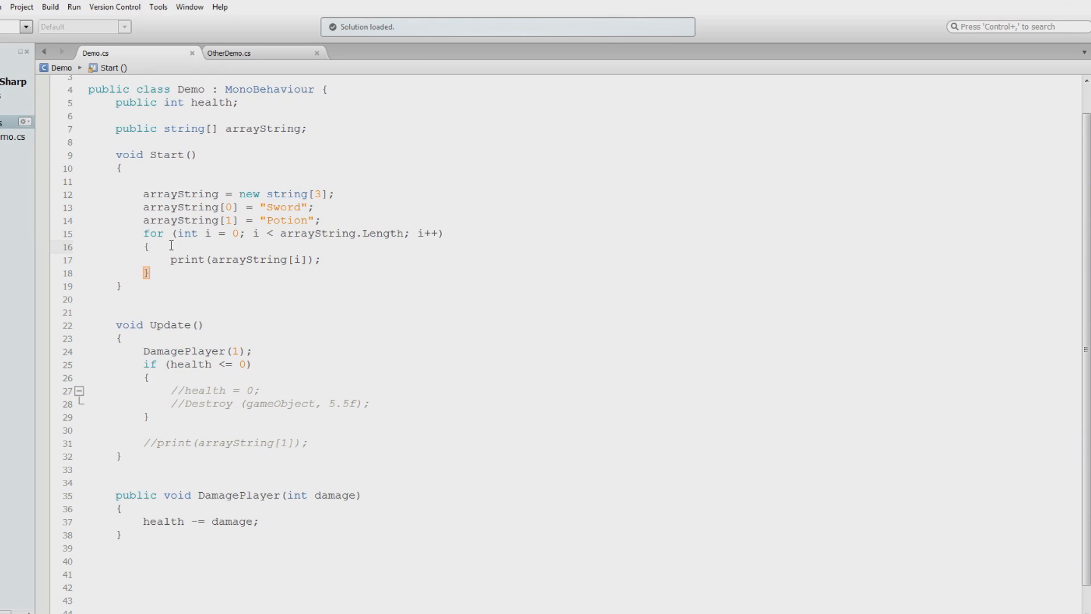
left_click(149, 247)
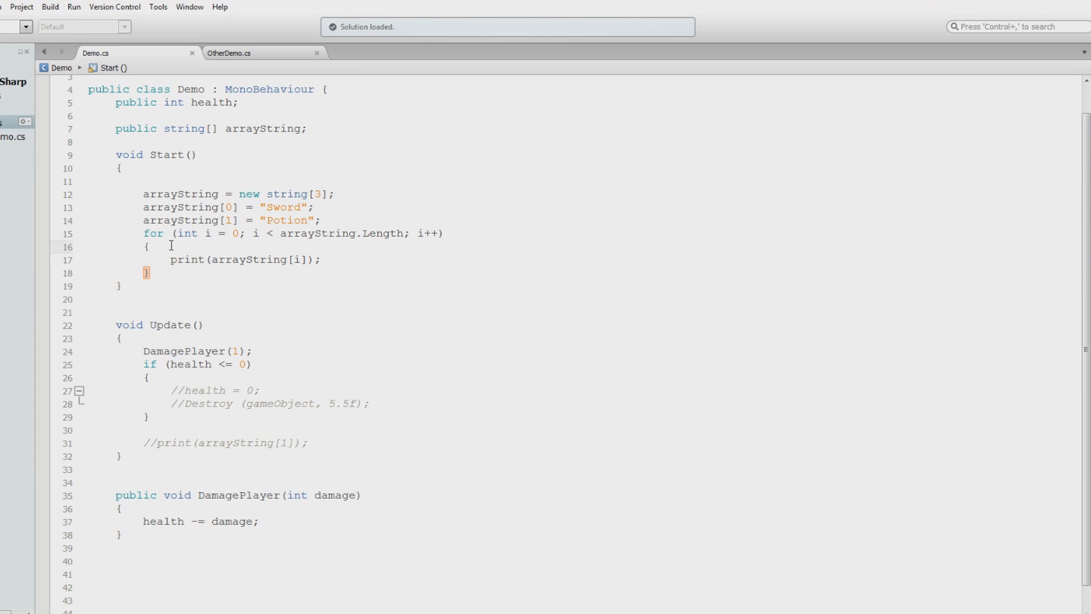
left_click(149, 246)
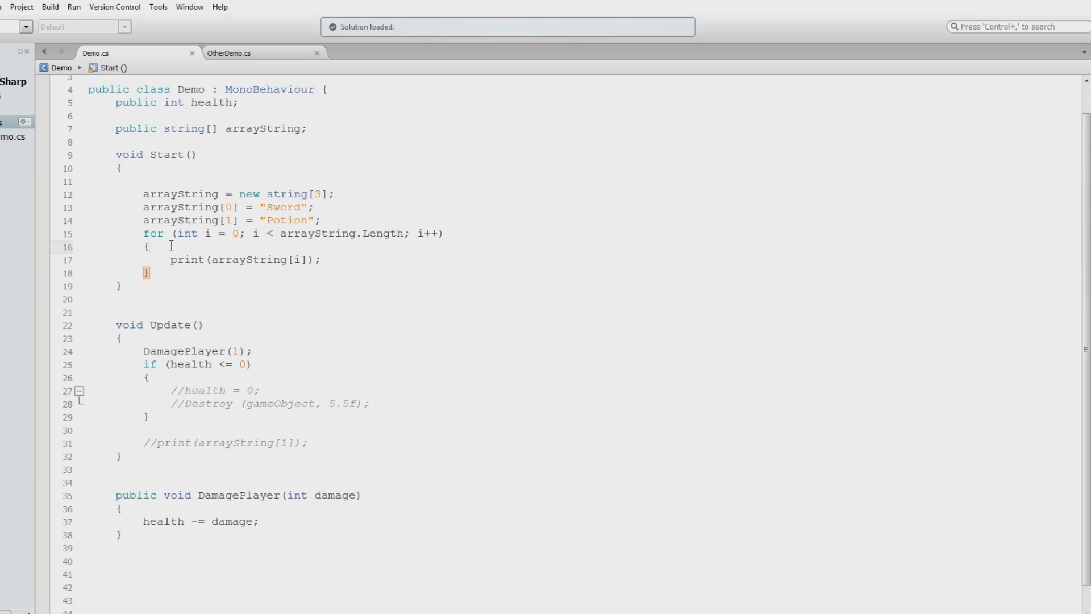
left_click(148, 246)
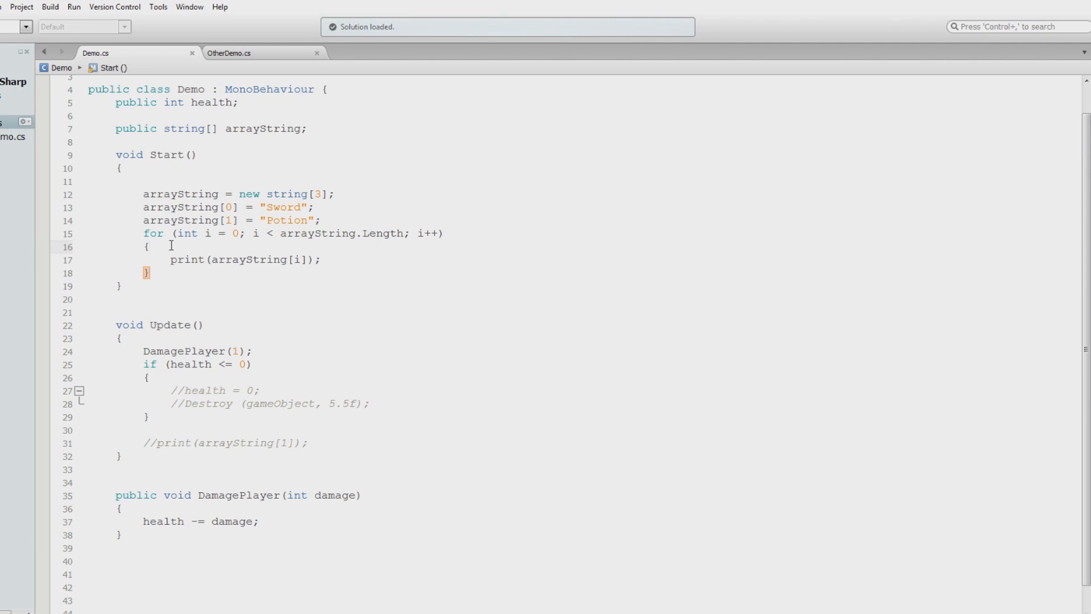
left_click(148, 247)
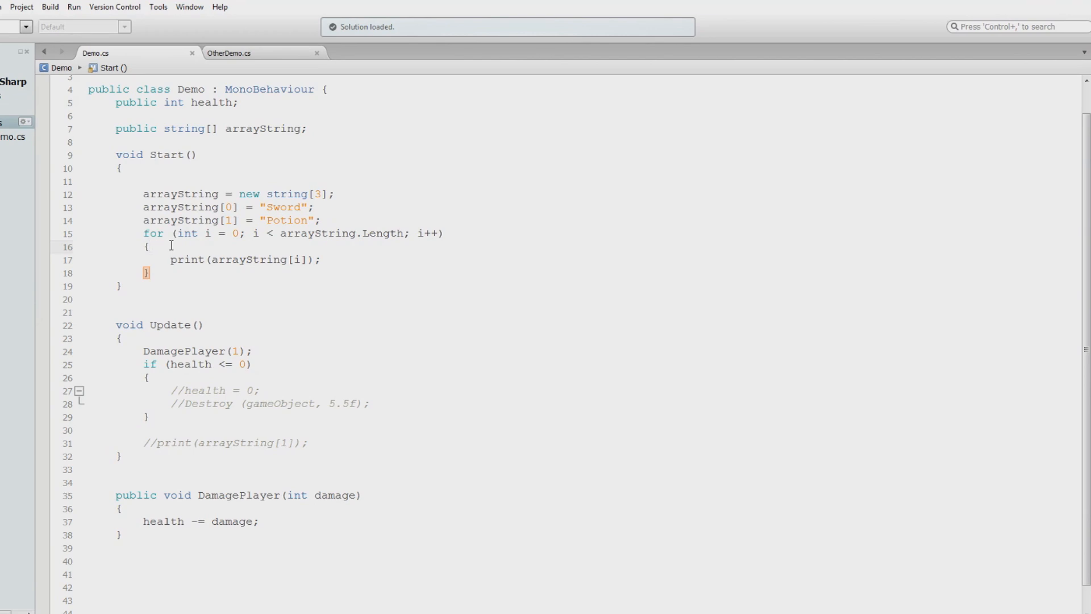
left_click(148, 247)
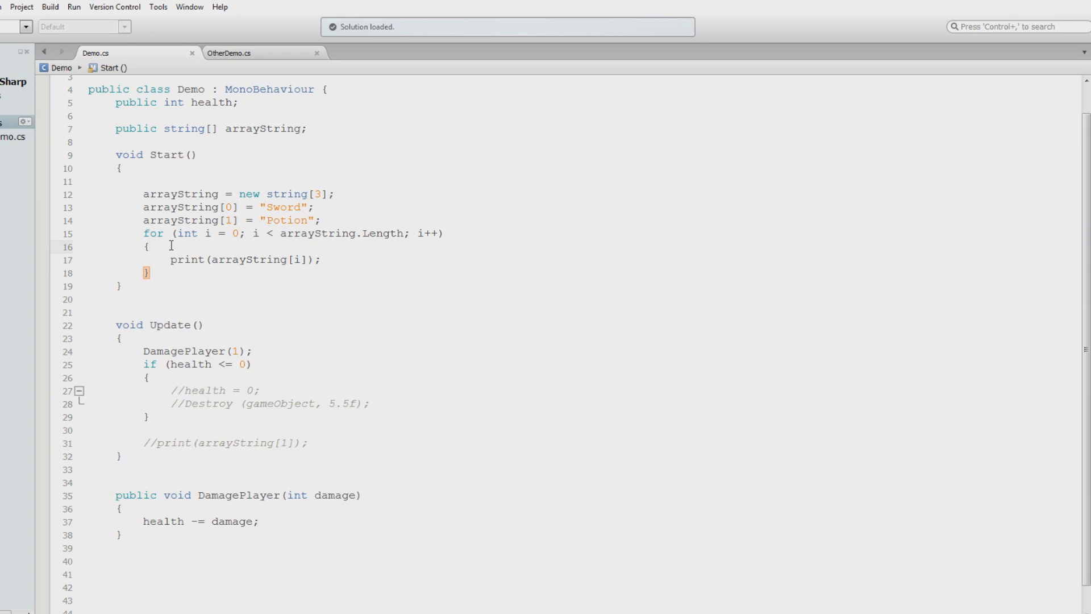
left_click(148, 246)
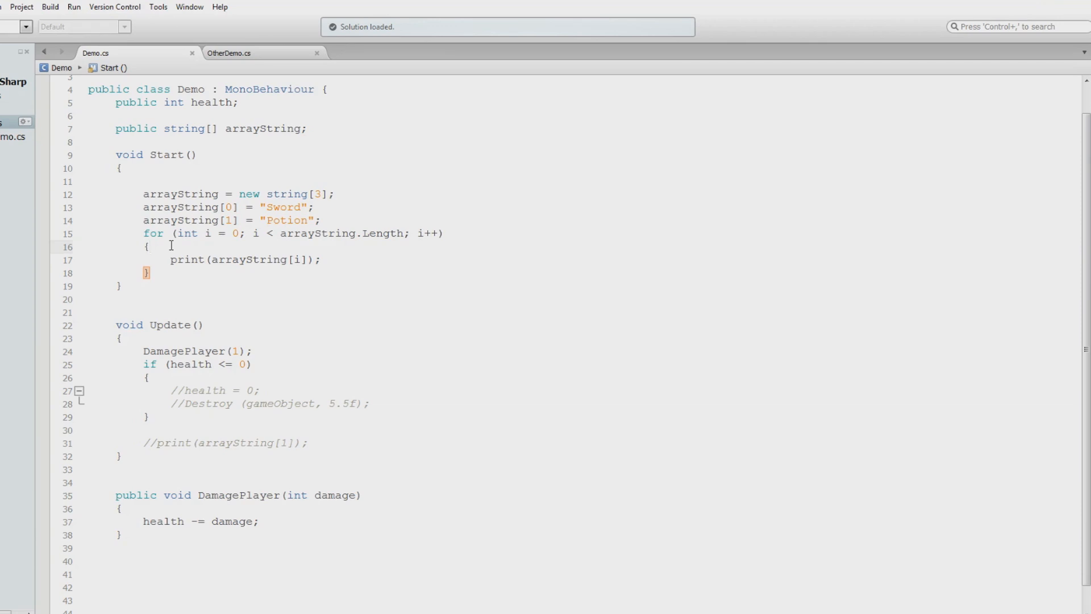
left_click(149, 247)
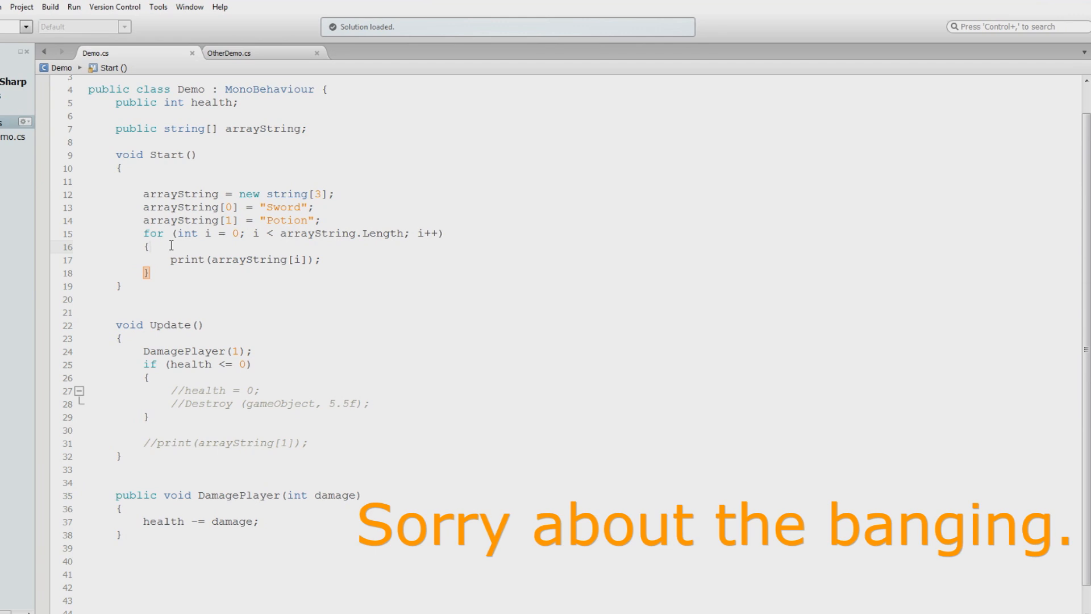
left_click(150, 245)
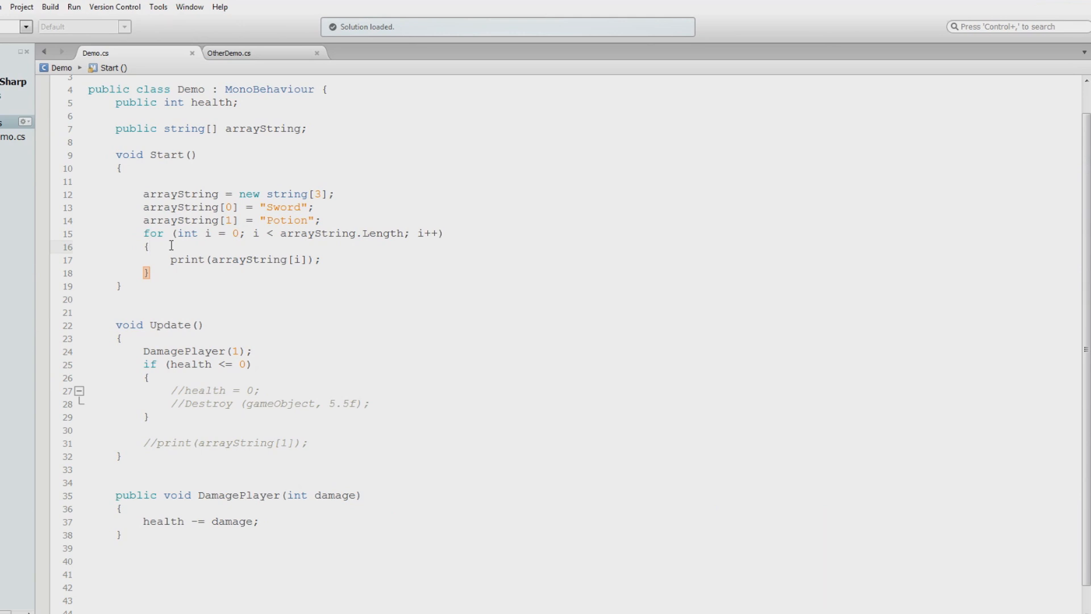
left_click(148, 247)
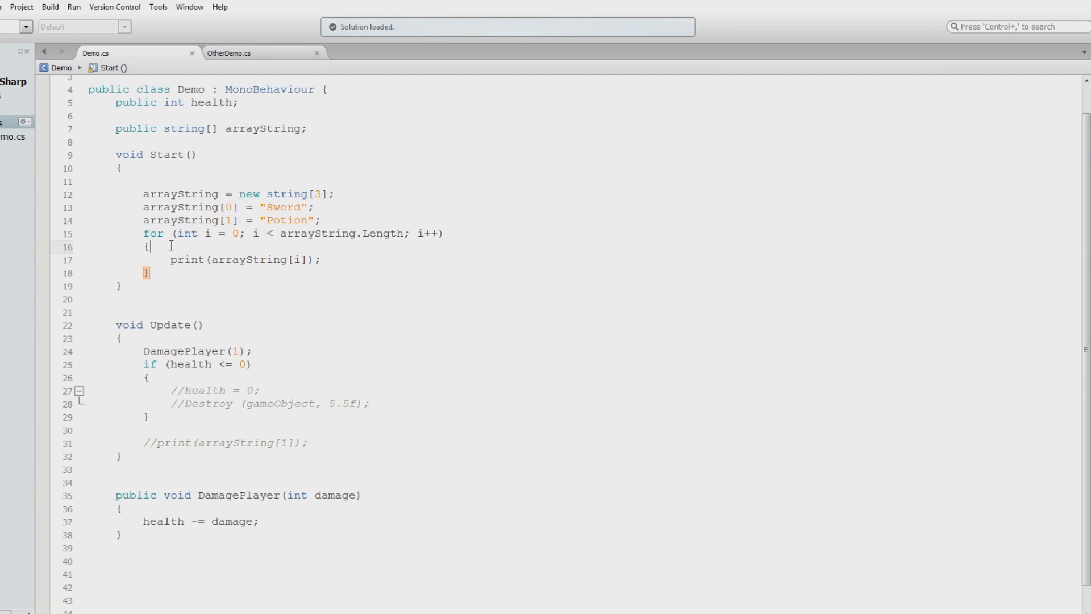